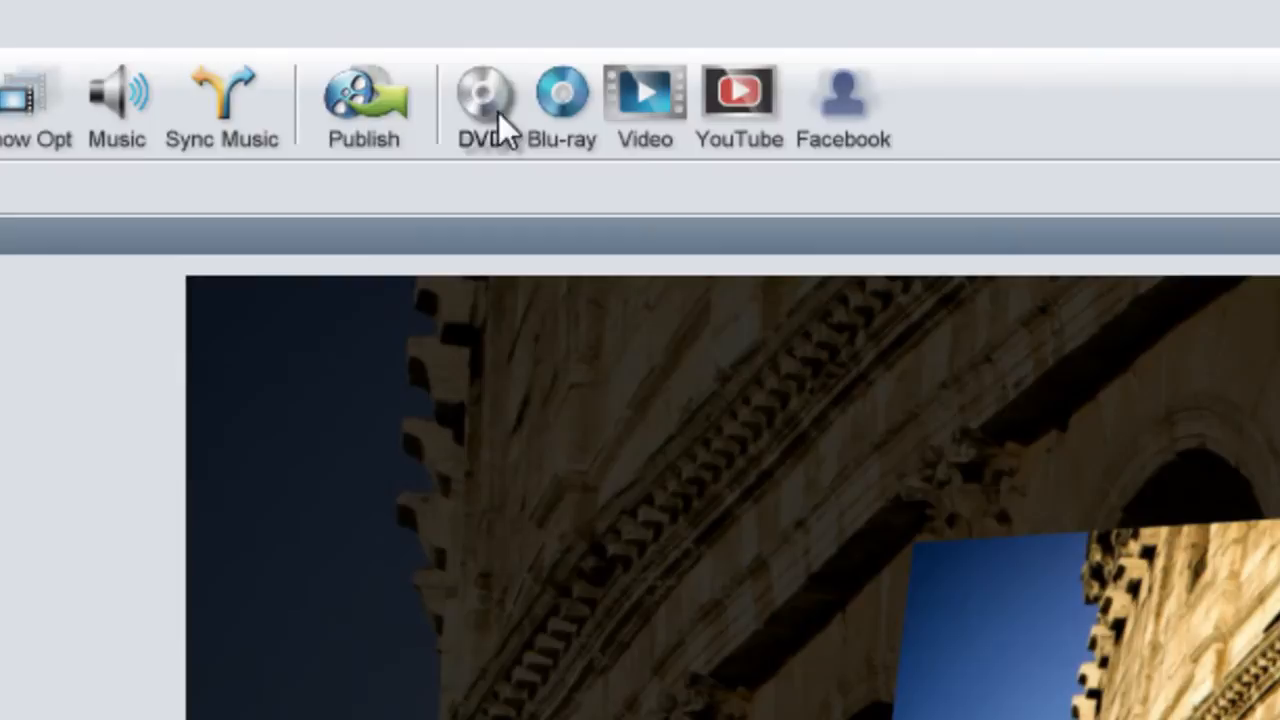
pyautogui.moveTo(890, 198)
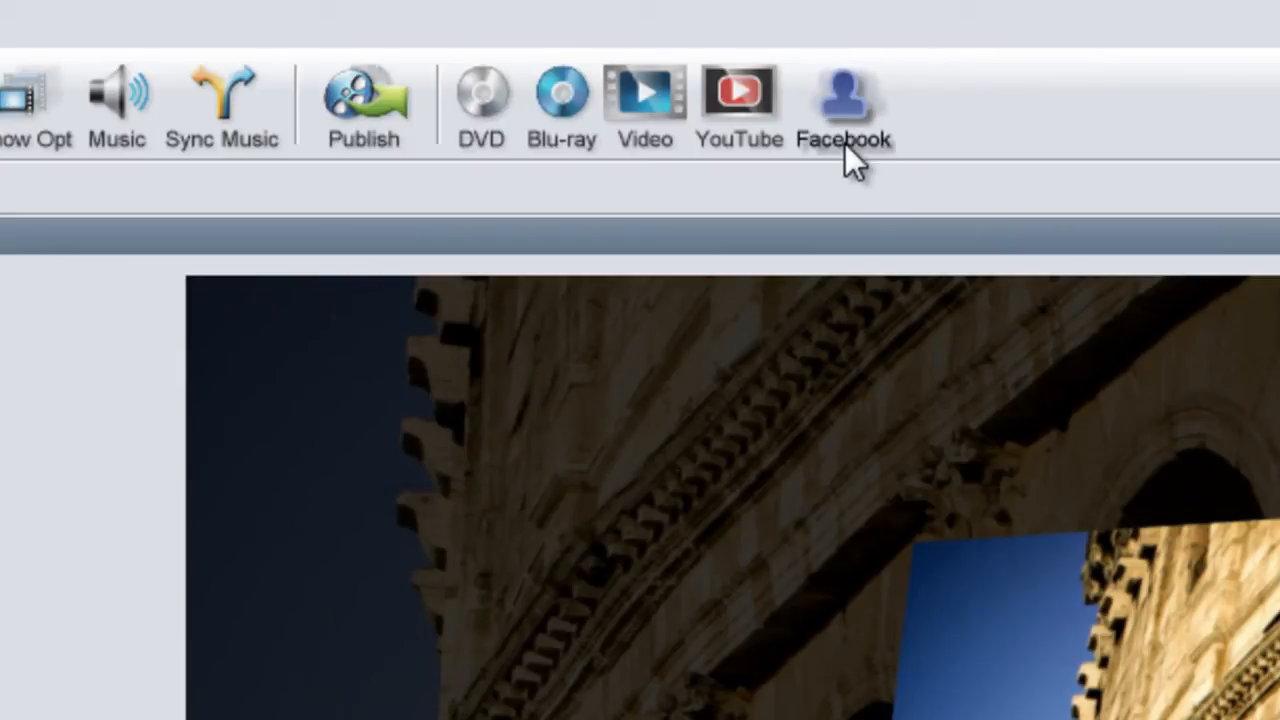
pyautogui.moveTo(738, 180)
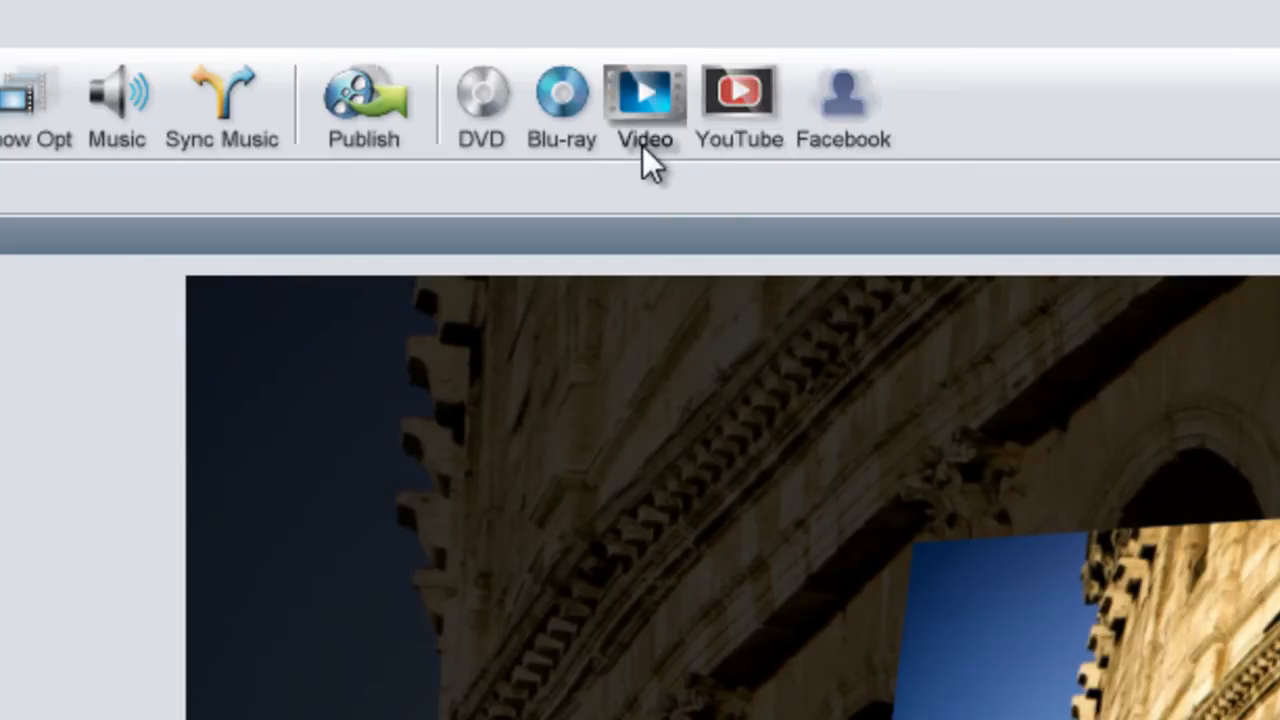
# Bring up the Video for Web, Devices and Computers output window showing the Vimeo preset.
pyautogui.click(640, 96)
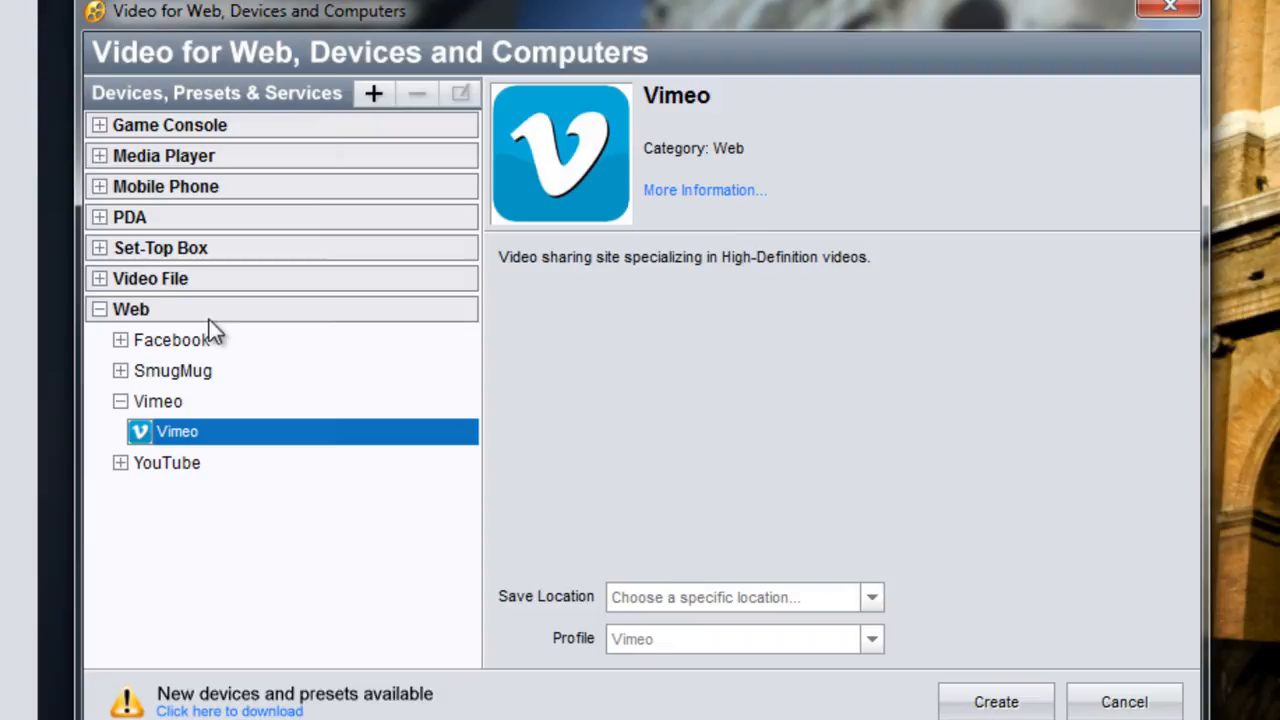
pyautogui.moveTo(104, 320)
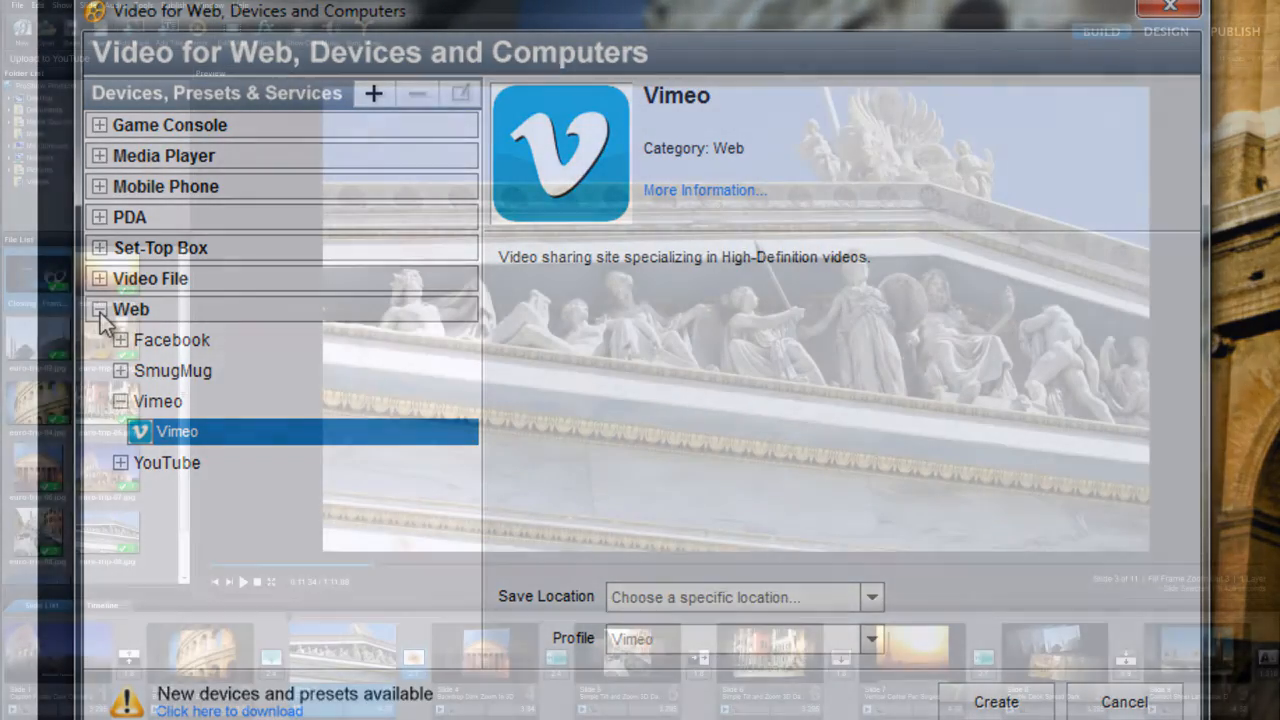
# Switch to the Publish workspace listing the publishing formats.
pyautogui.click(1124, 702)
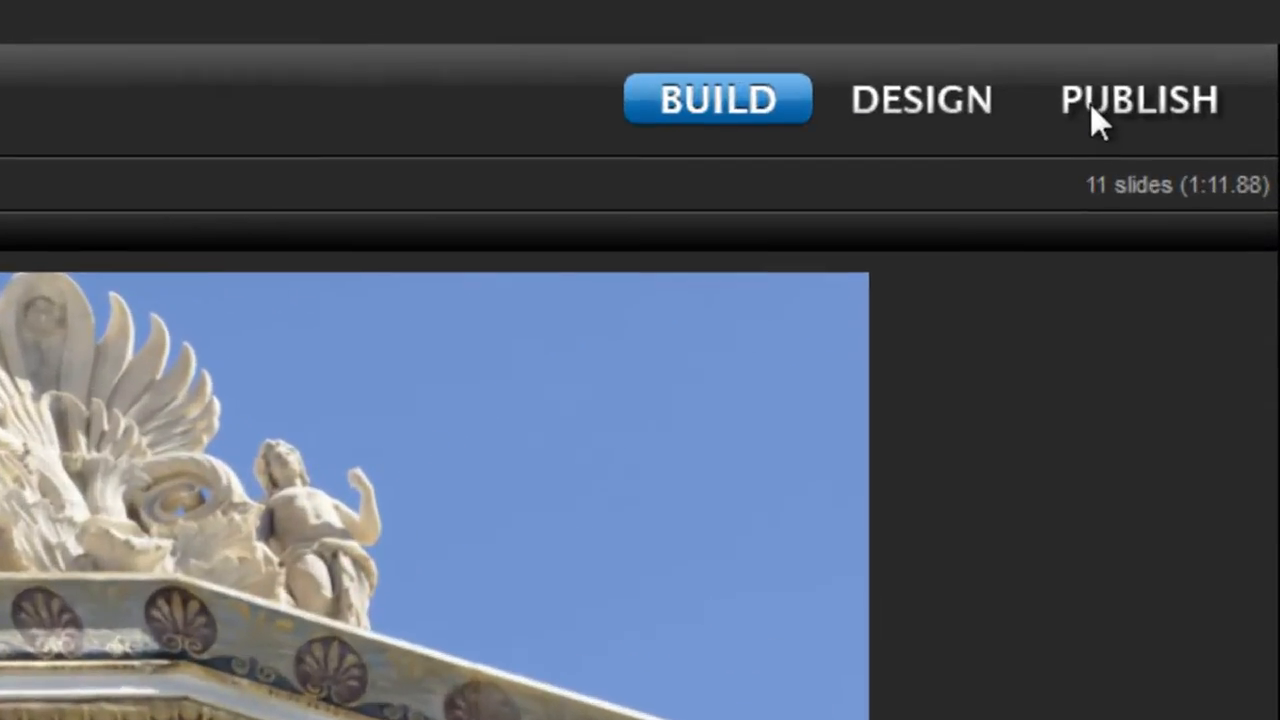
pyautogui.click(1142, 100)
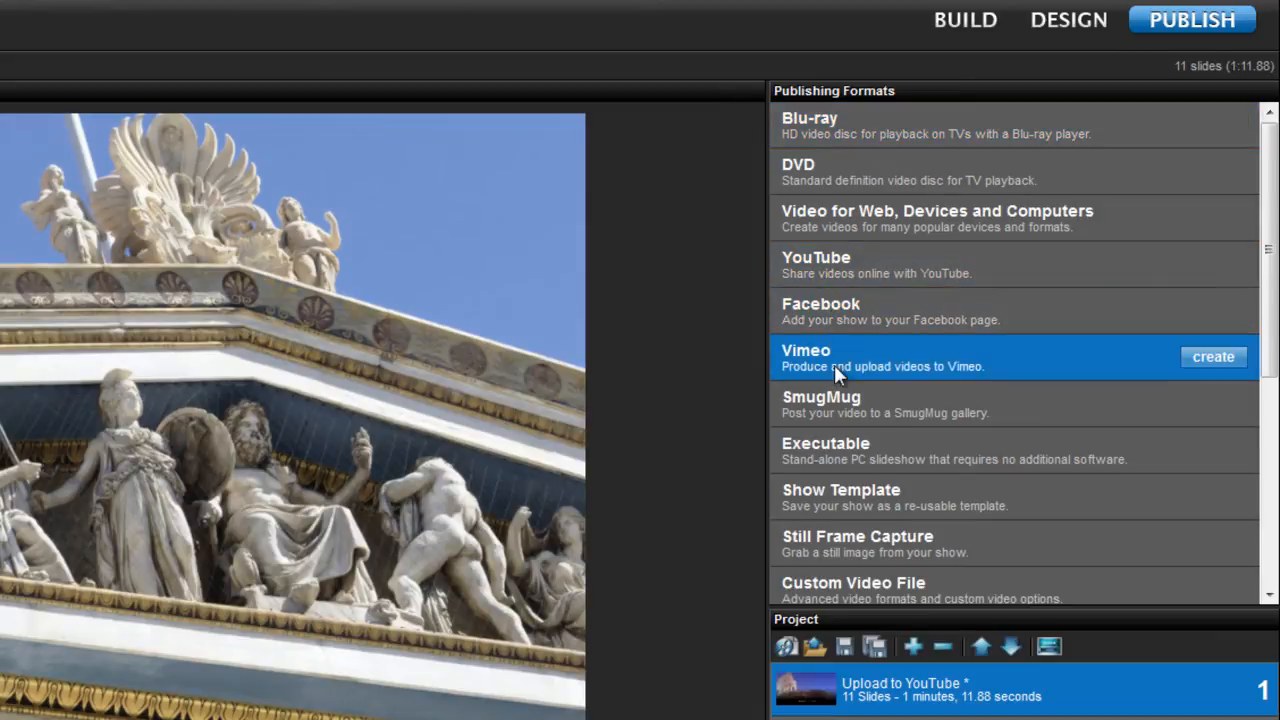
pyautogui.moveTo(1216, 370)
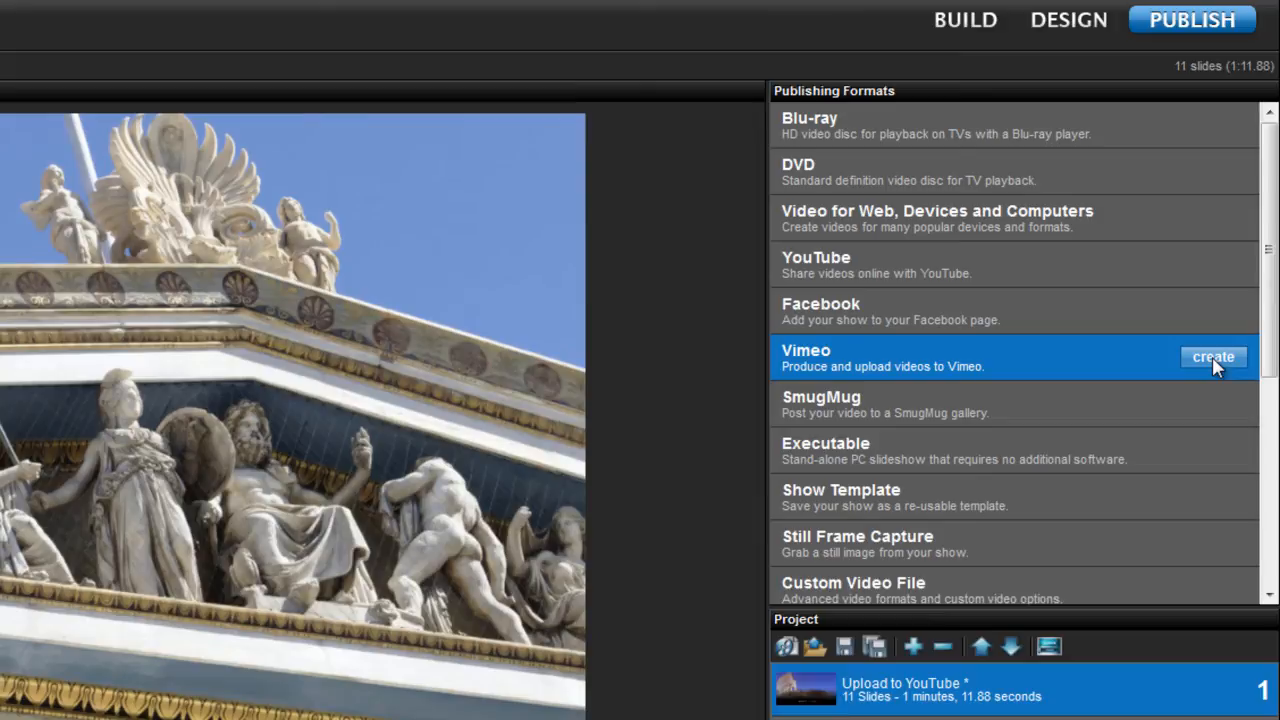
pyautogui.moveTo(948, 278)
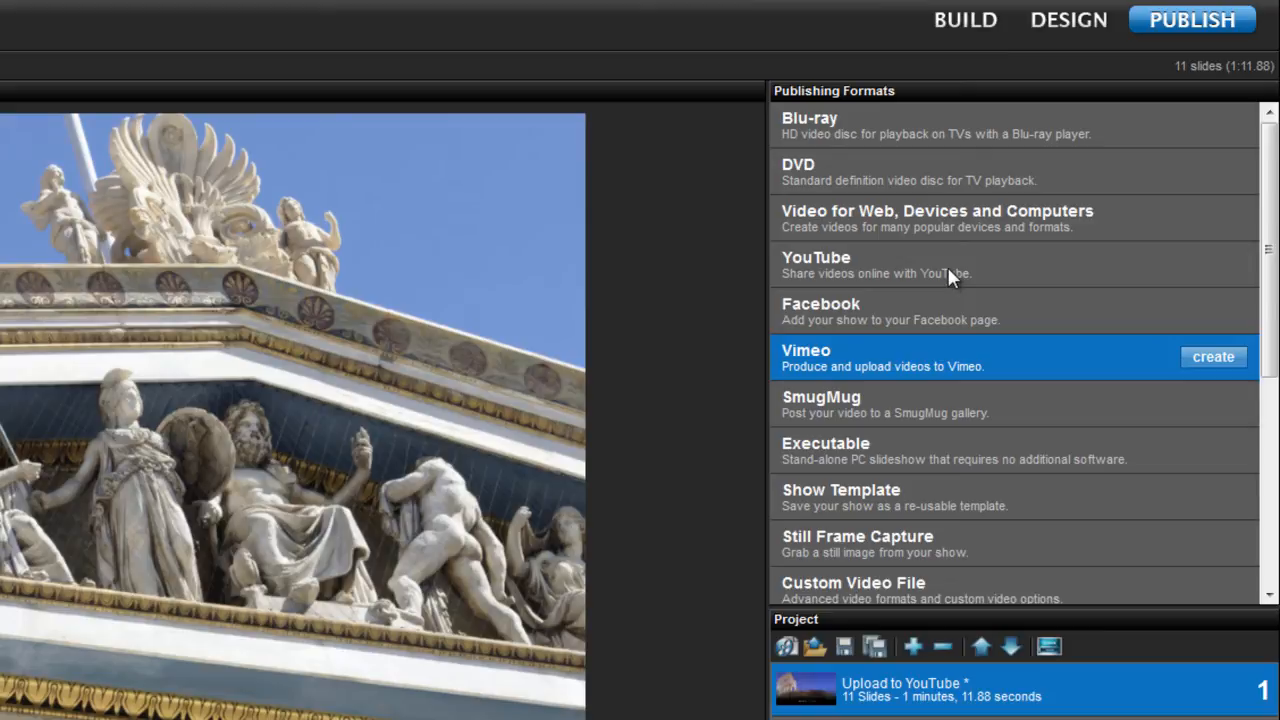
pyautogui.moveTo(792, 260)
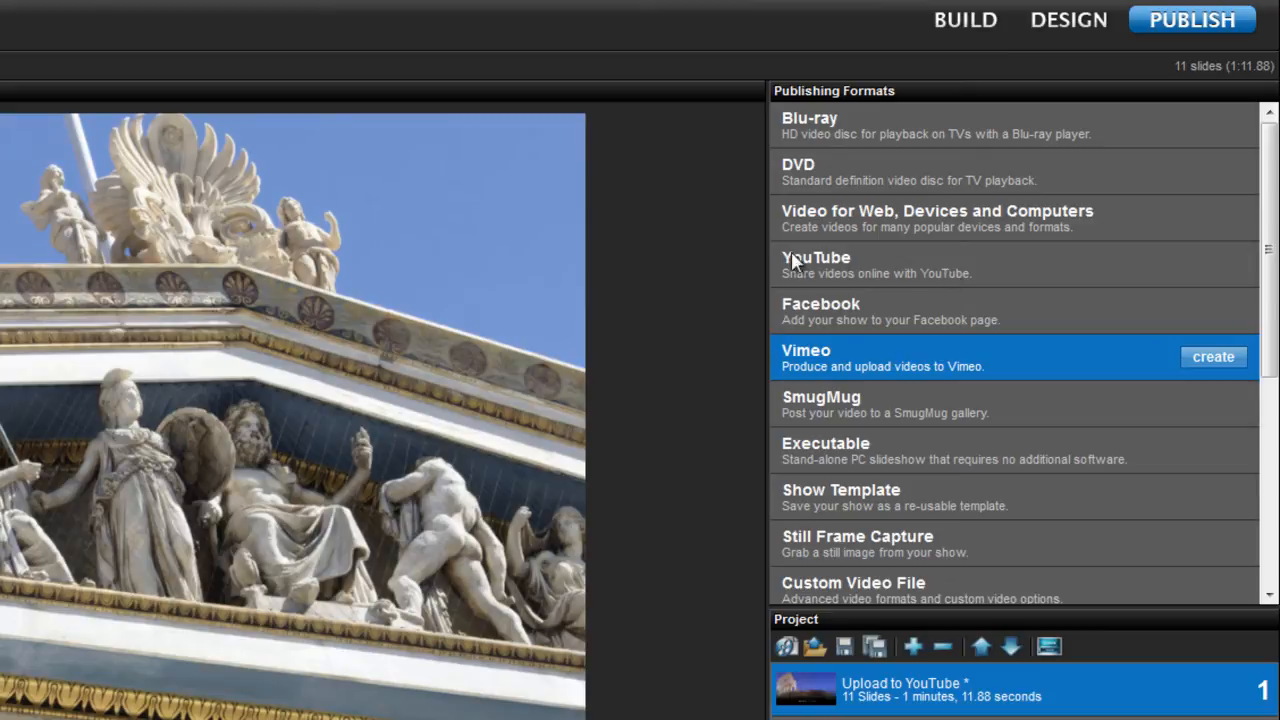
pyautogui.moveTo(1162, 268)
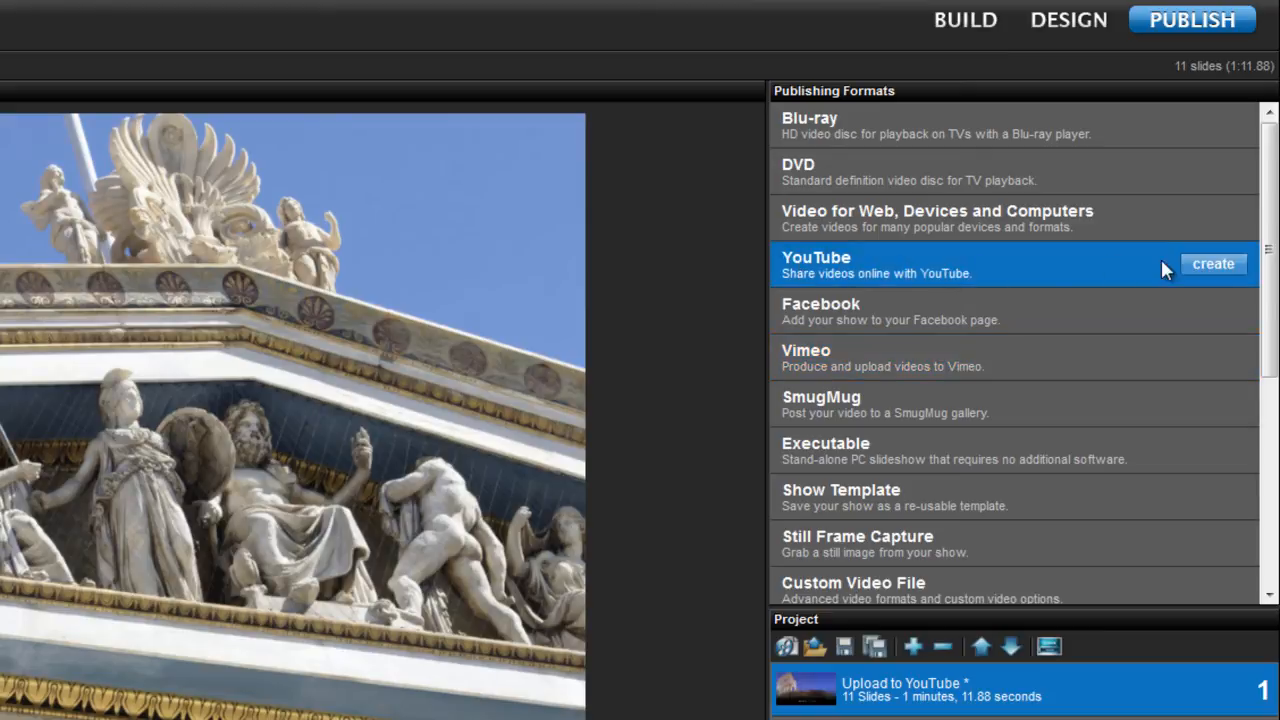
# Start a YouTube upload of the show, reaching the empty YouTube Upload window.
pyautogui.click(1214, 264)
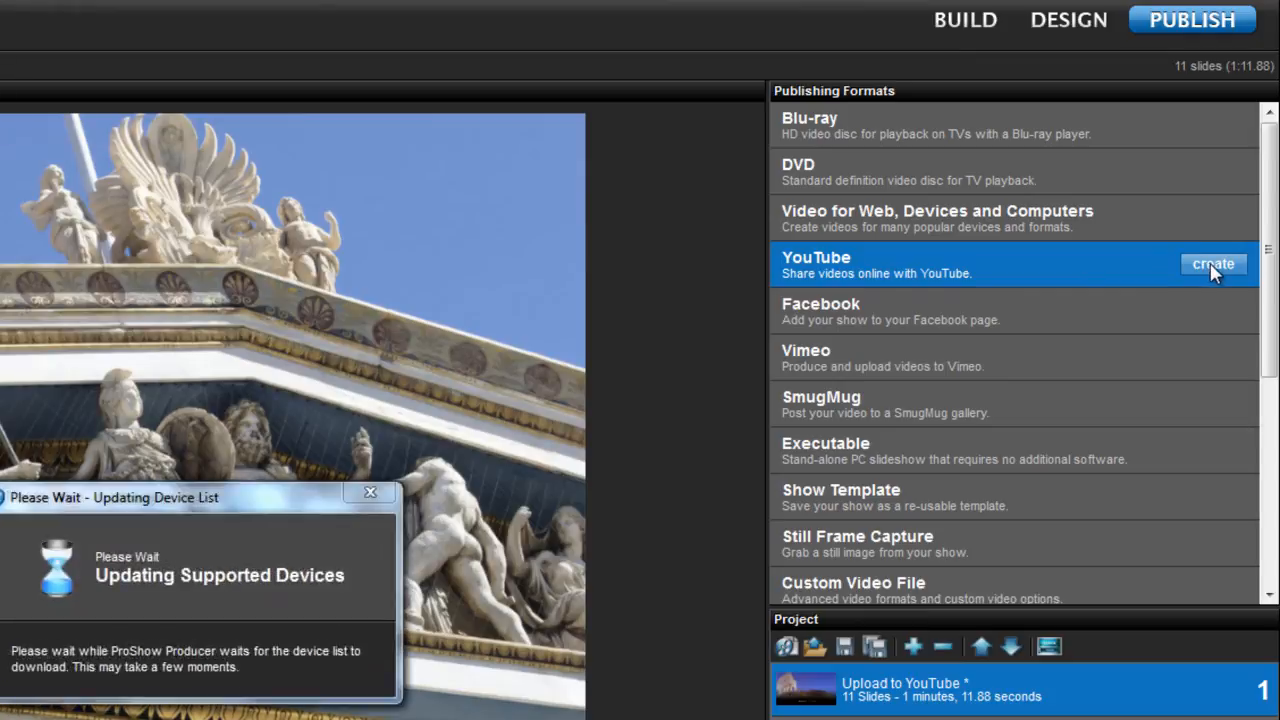
pyautogui.click(1216, 264)
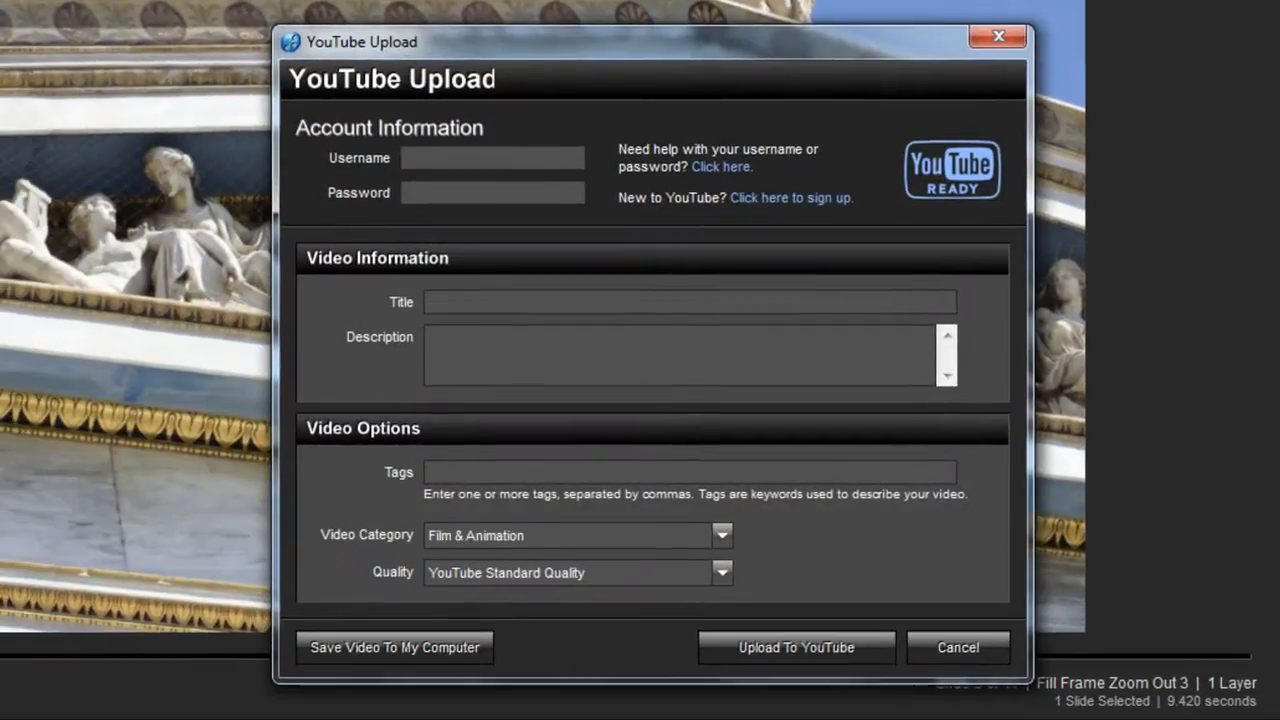
pyautogui.click(476, 156)
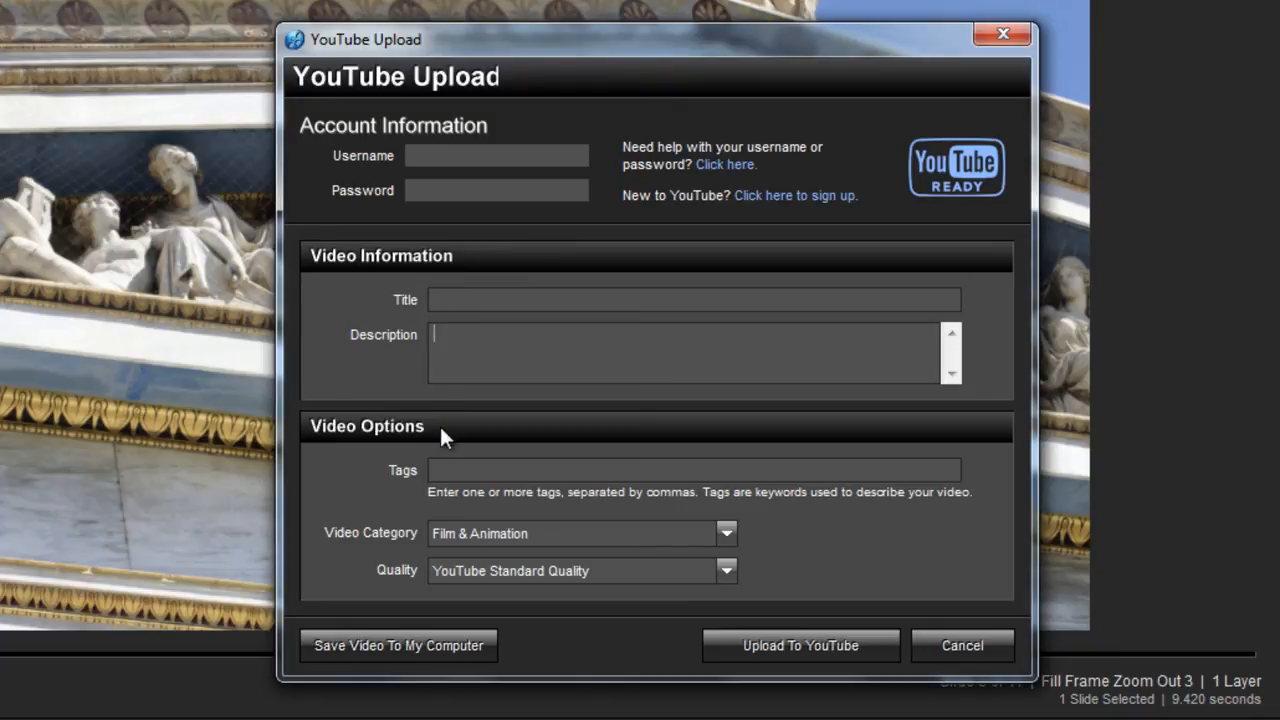
pyautogui.click(694, 472)
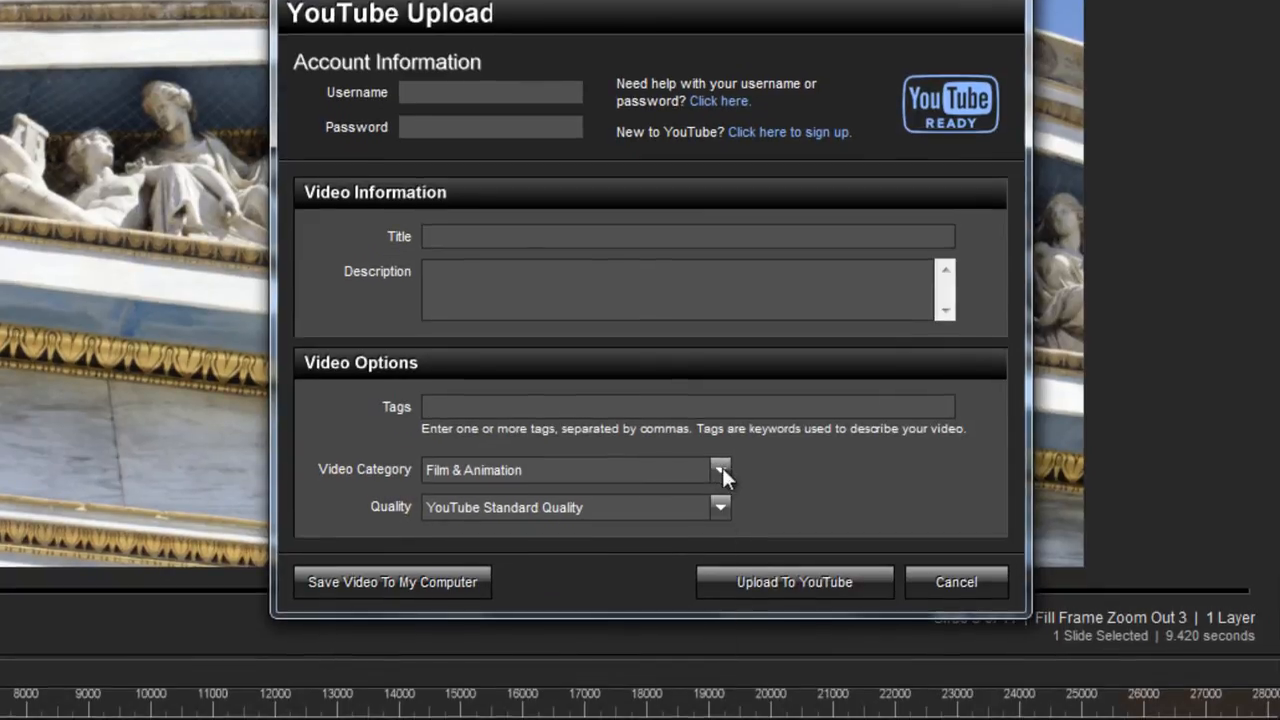
# Set the video category to Music and quality to YouTube High Definition 1080p (Best).
pyautogui.click(720, 470)
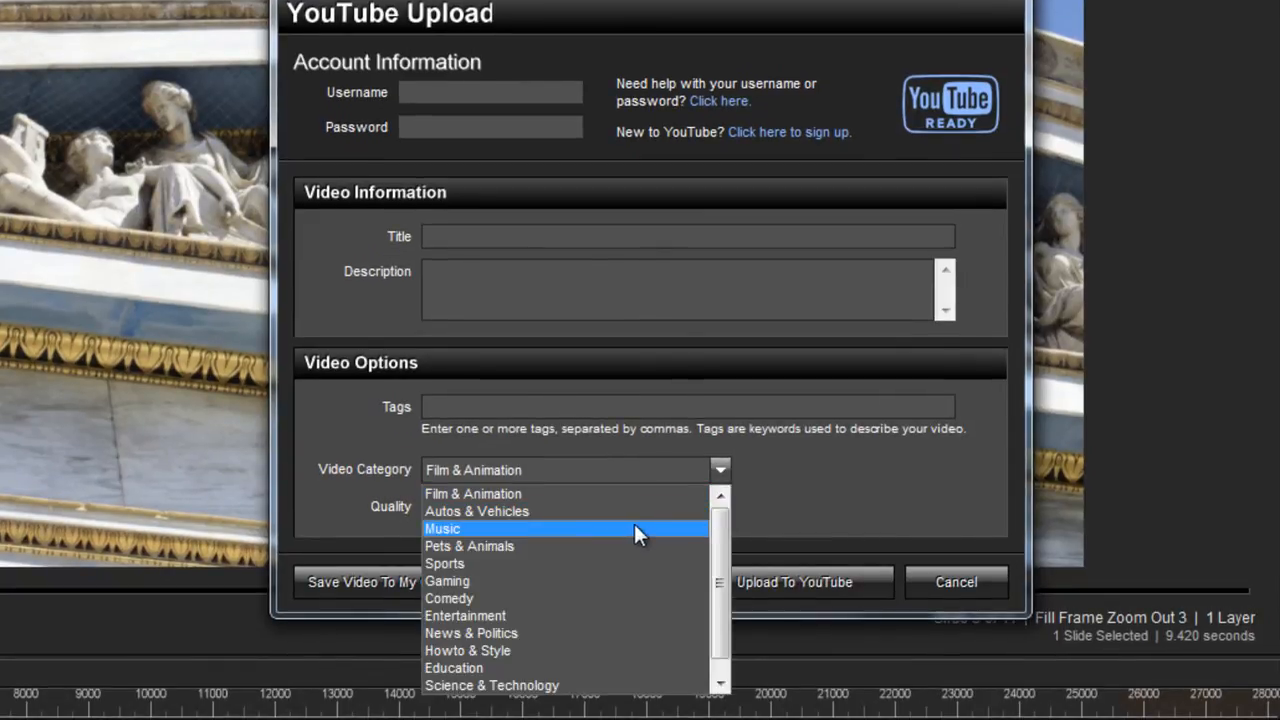
pyautogui.click(444, 528)
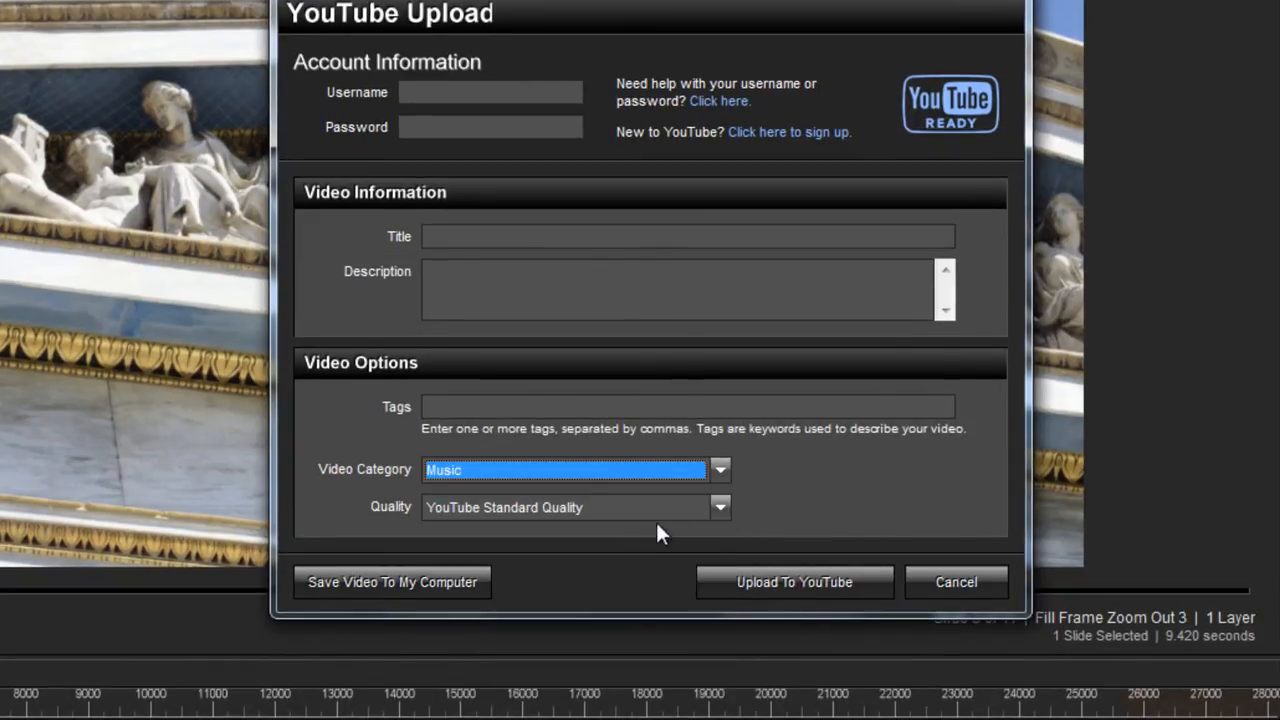
pyautogui.click(720, 508)
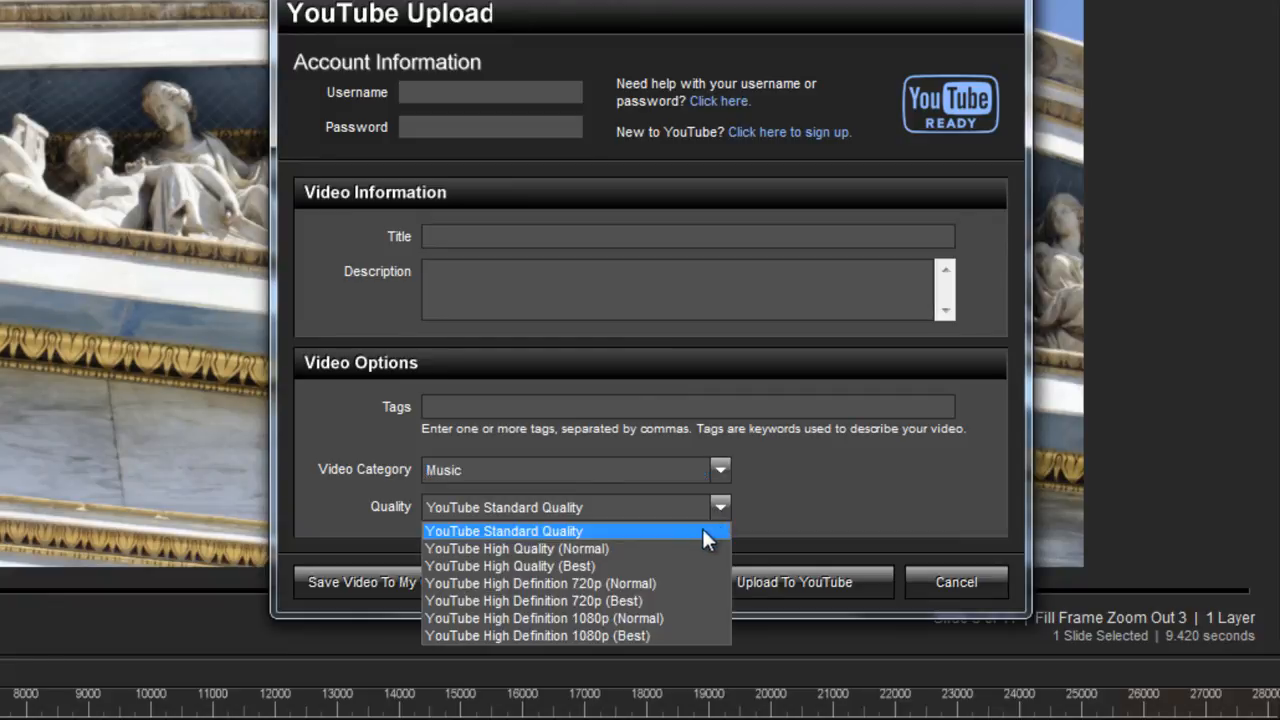
pyautogui.moveTo(658, 540)
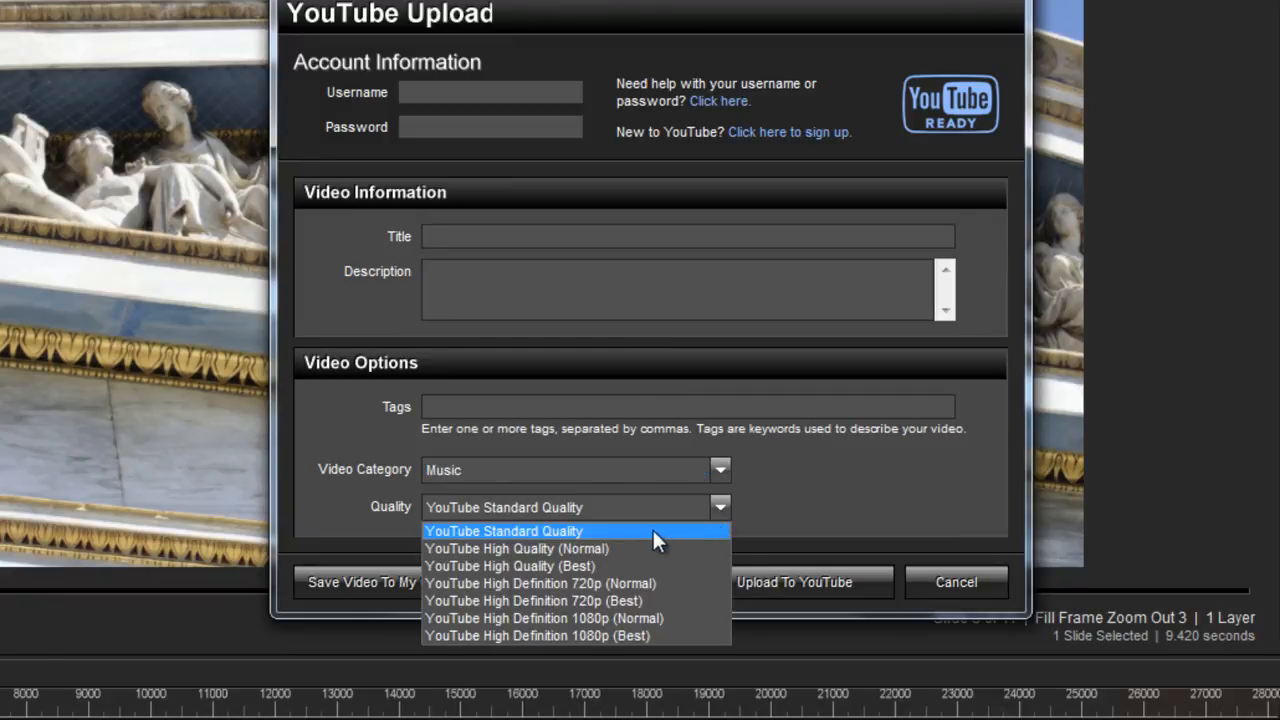
pyautogui.moveTo(672, 644)
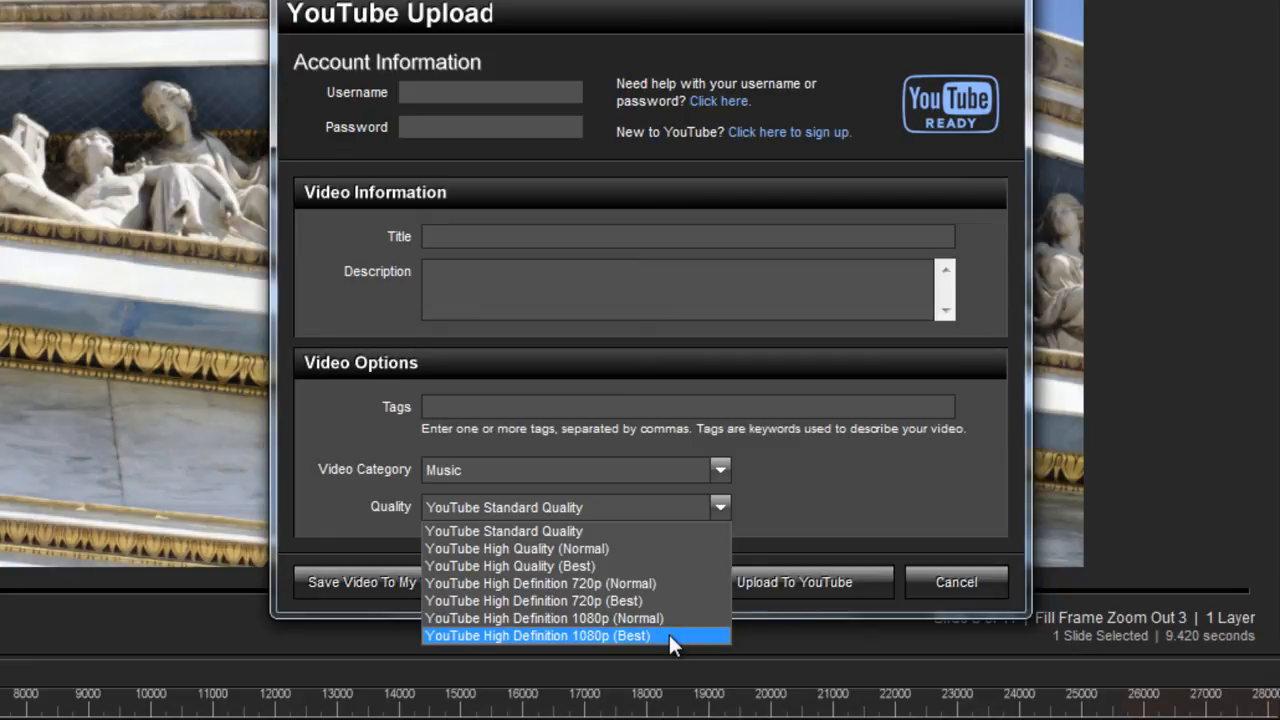
pyautogui.click(538, 636)
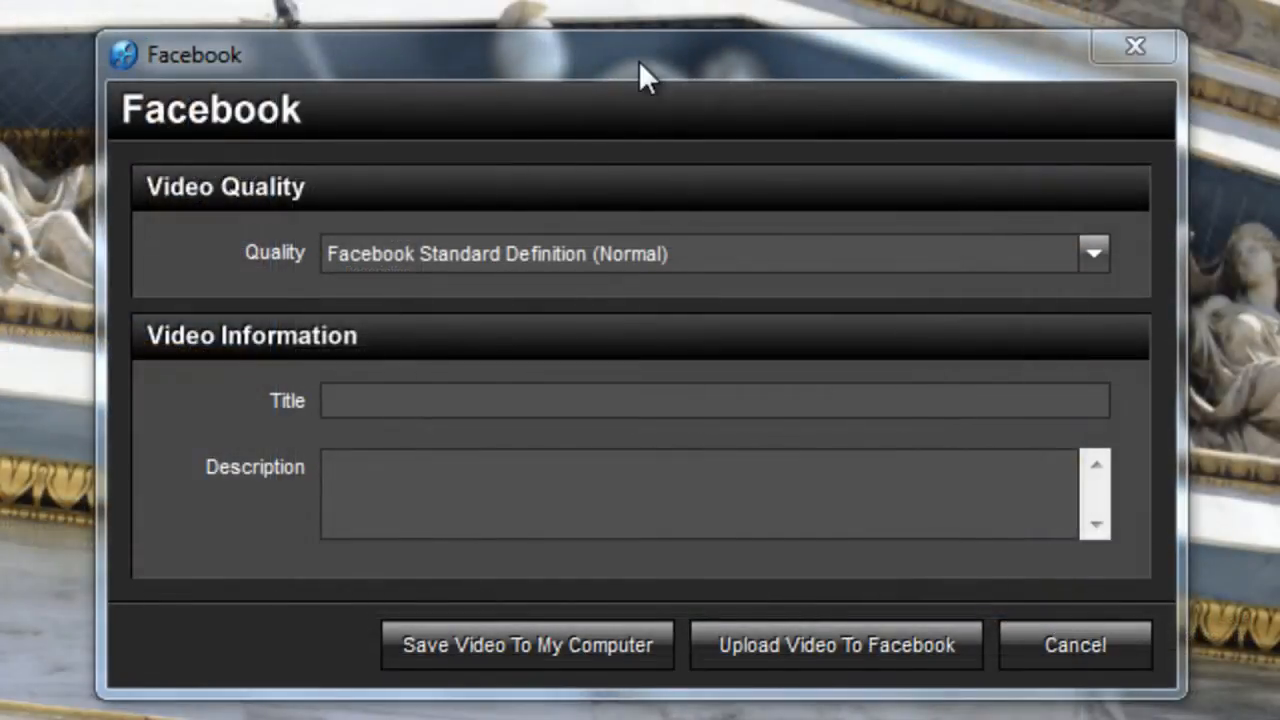
pyautogui.moveTo(1096, 262)
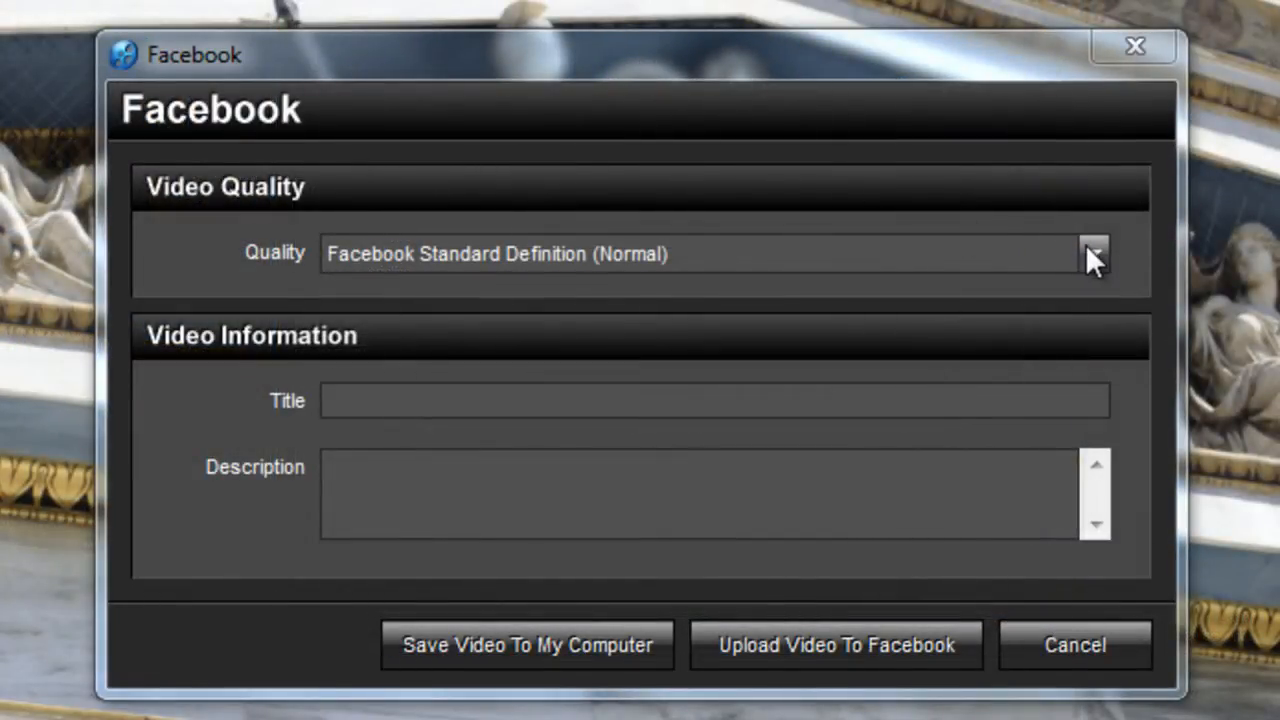
# Set Facebook High Definition (Best) quality, title Rome, description Summer 2012, and upload to Facebook.
pyautogui.click(1094, 256)
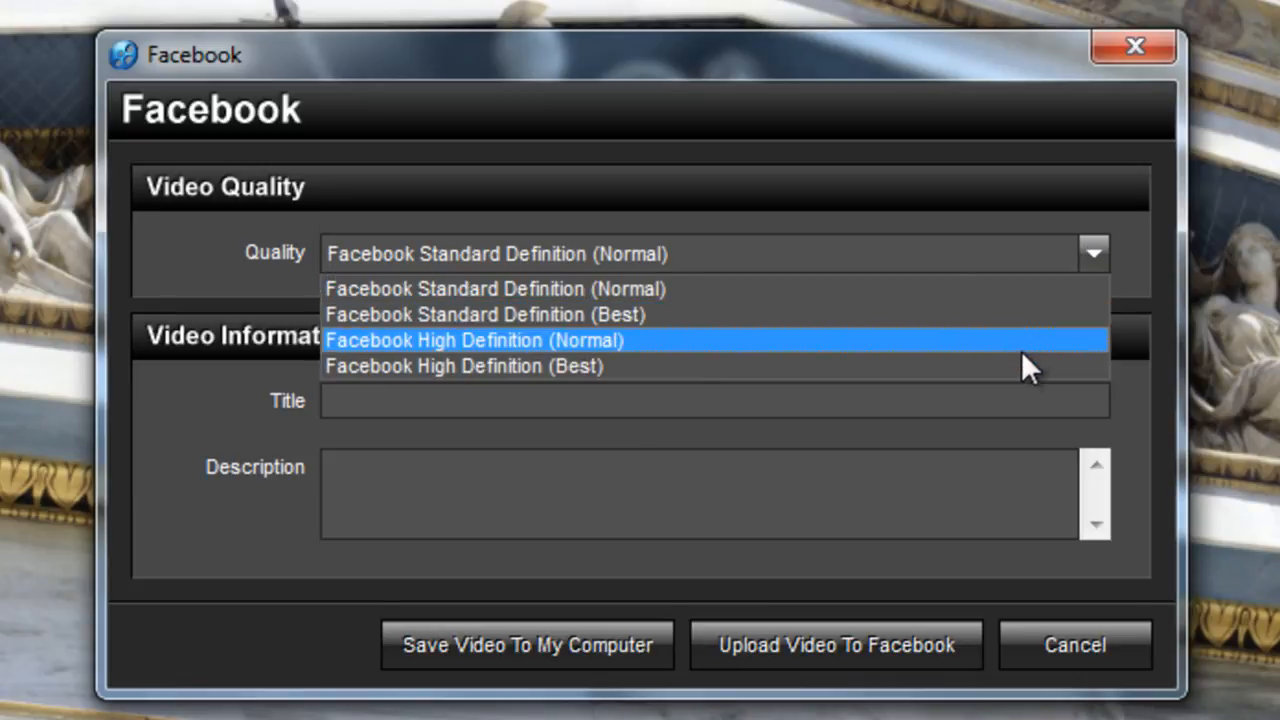
pyautogui.click(466, 366)
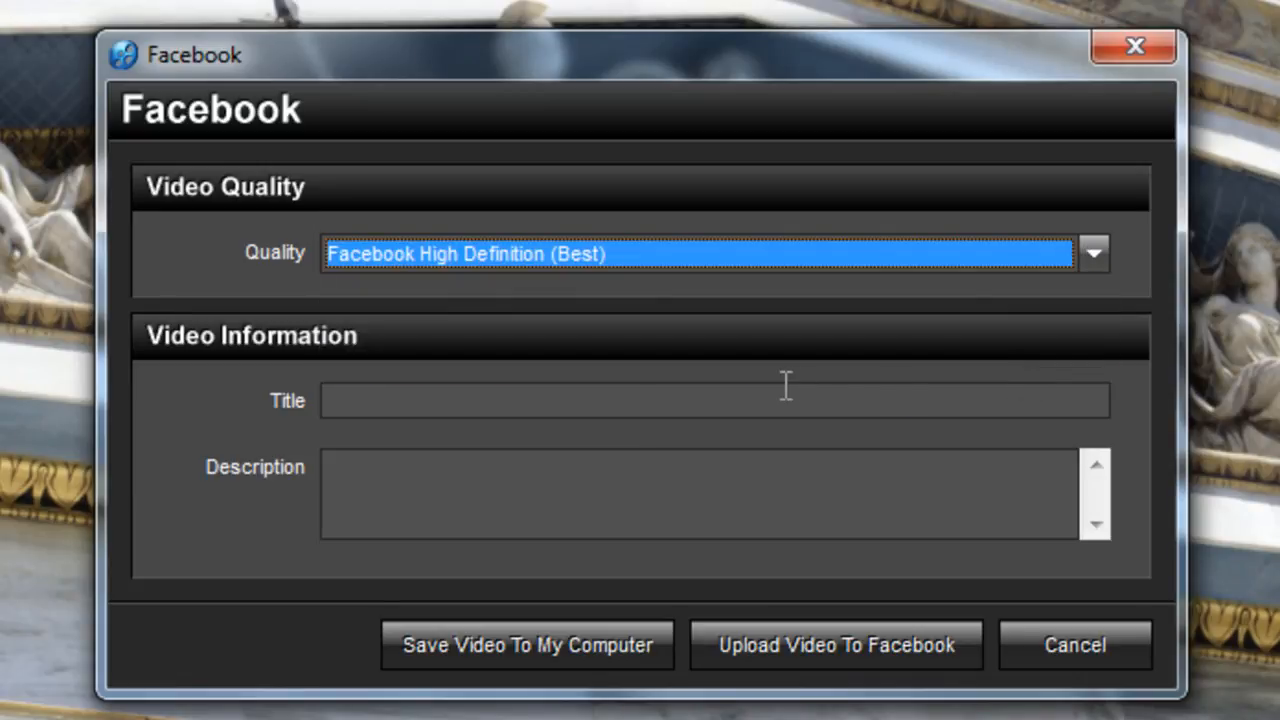
pyautogui.write('Rome')
pyautogui.click(700, 494)
pyautogui.write('S')
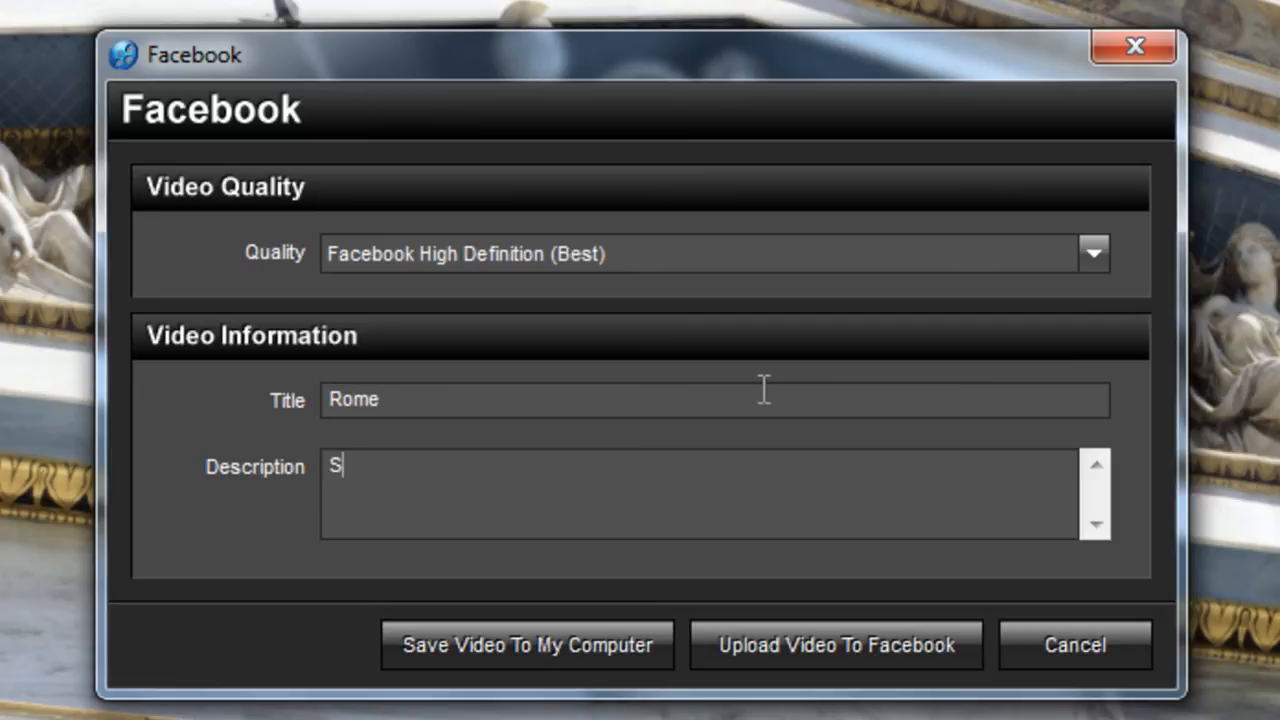
pyautogui.write('ummer 2012')
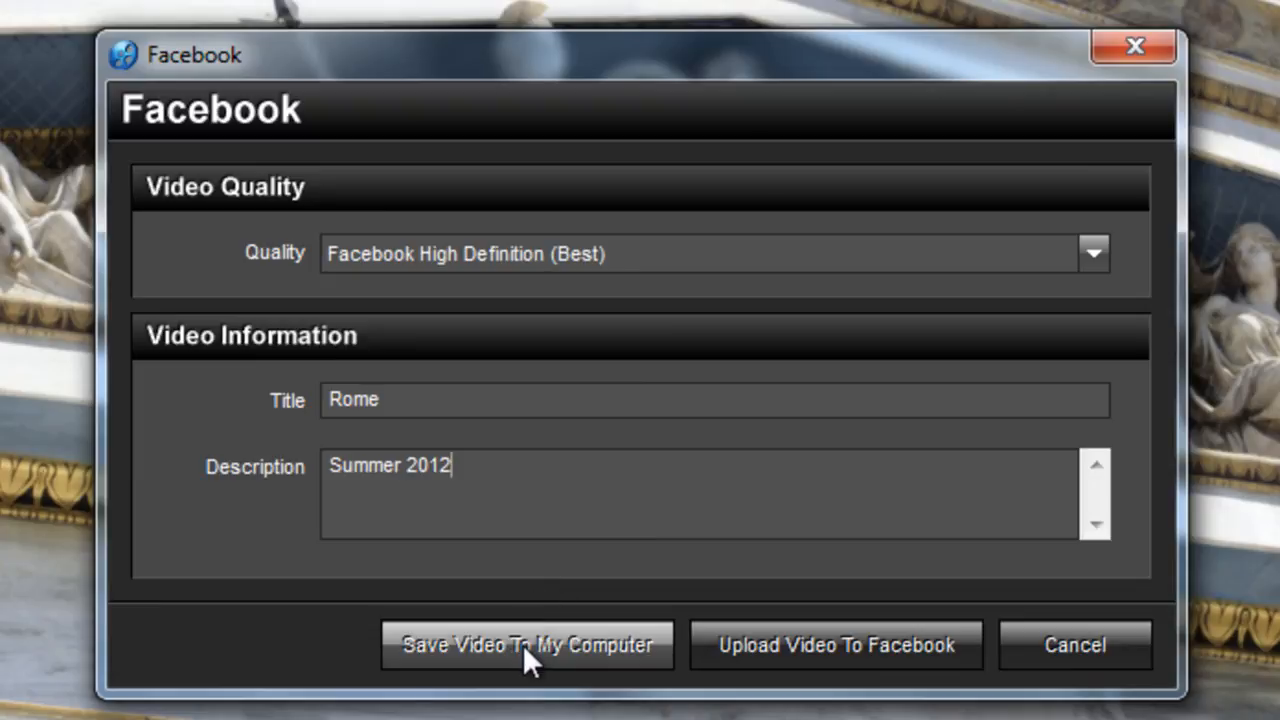
pyautogui.moveTo(810, 660)
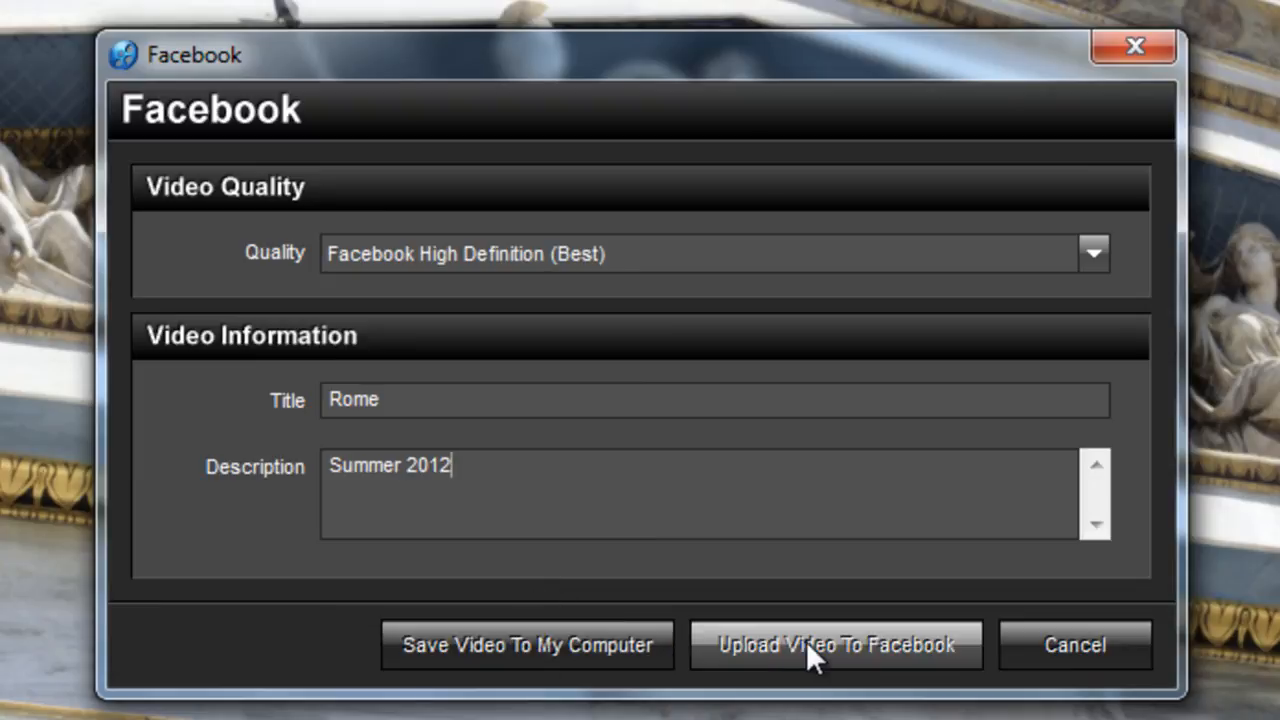
pyautogui.moveTo(820, 664)
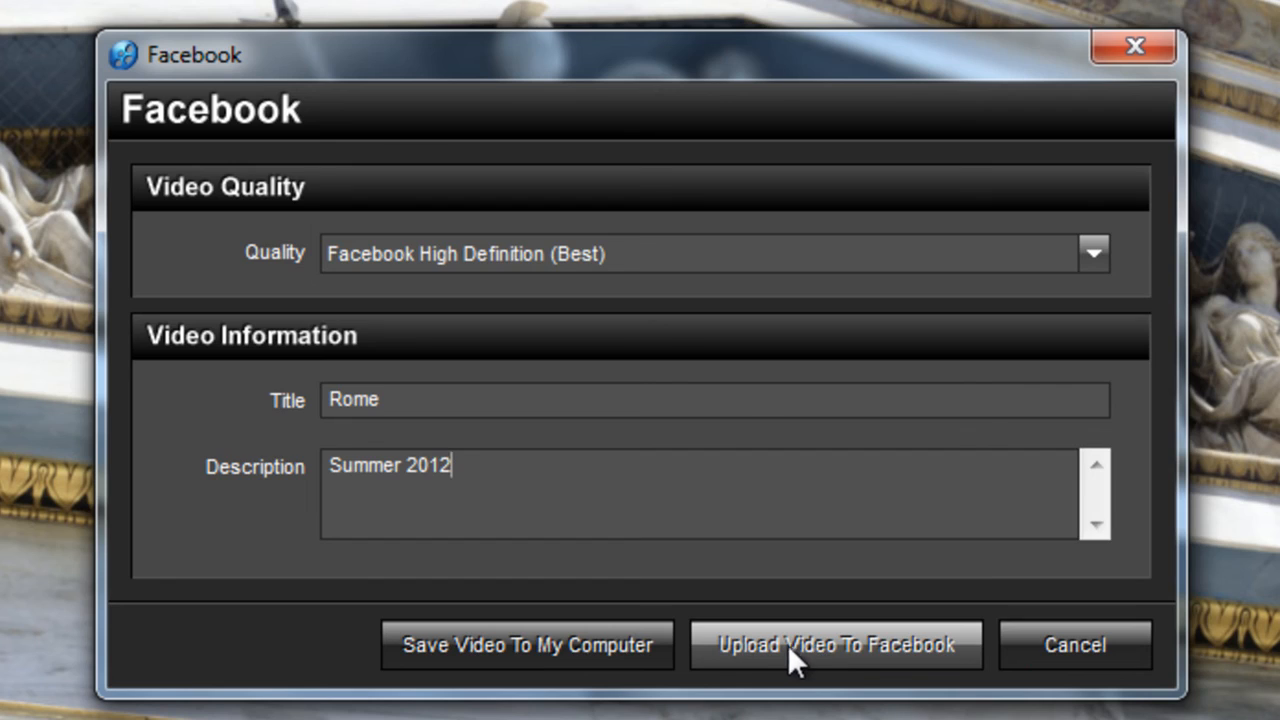
pyautogui.click(850, 648)
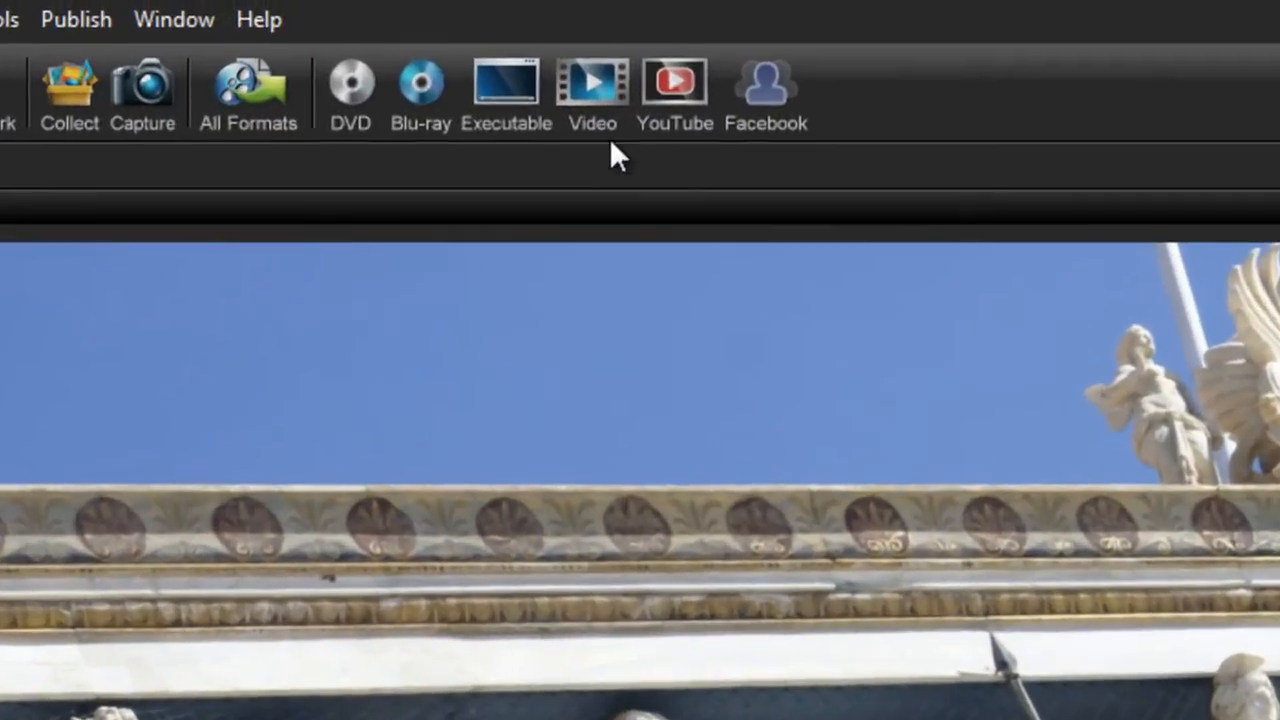
# Create the video with the Web > Vimeo preset from the web-and-devices presets.
pyautogui.click(592, 80)
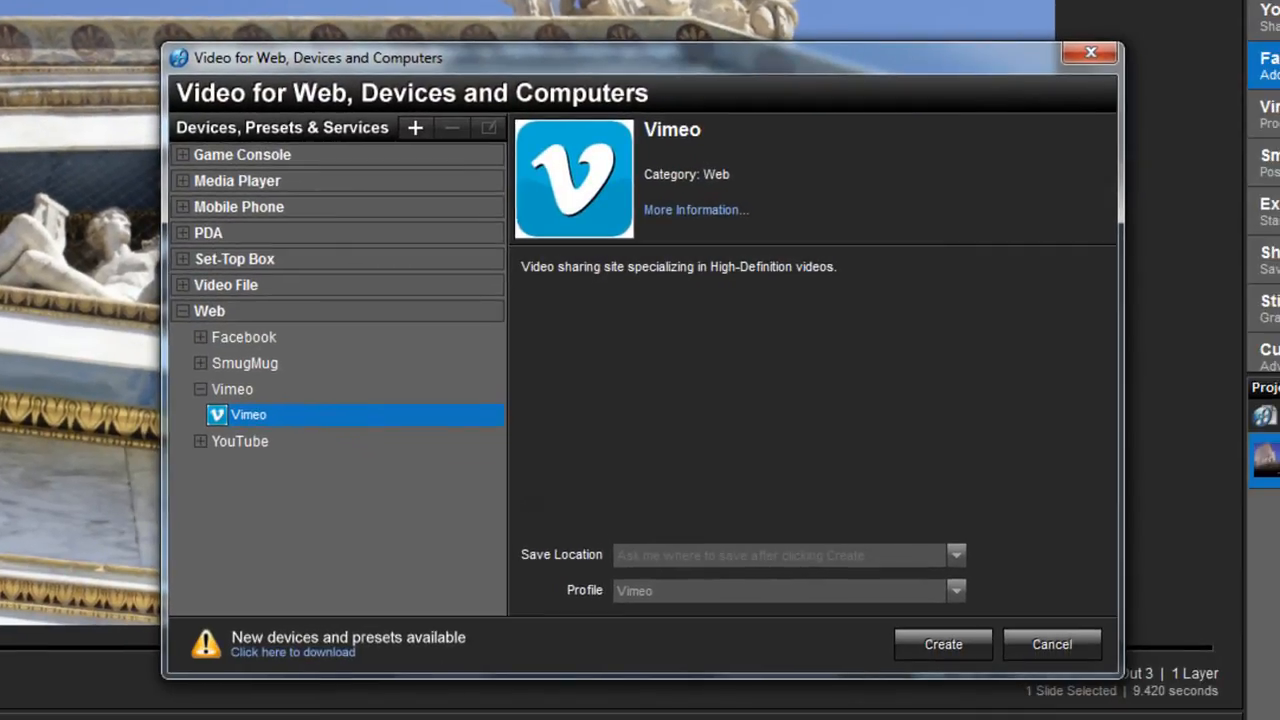
pyautogui.moveTo(212, 378)
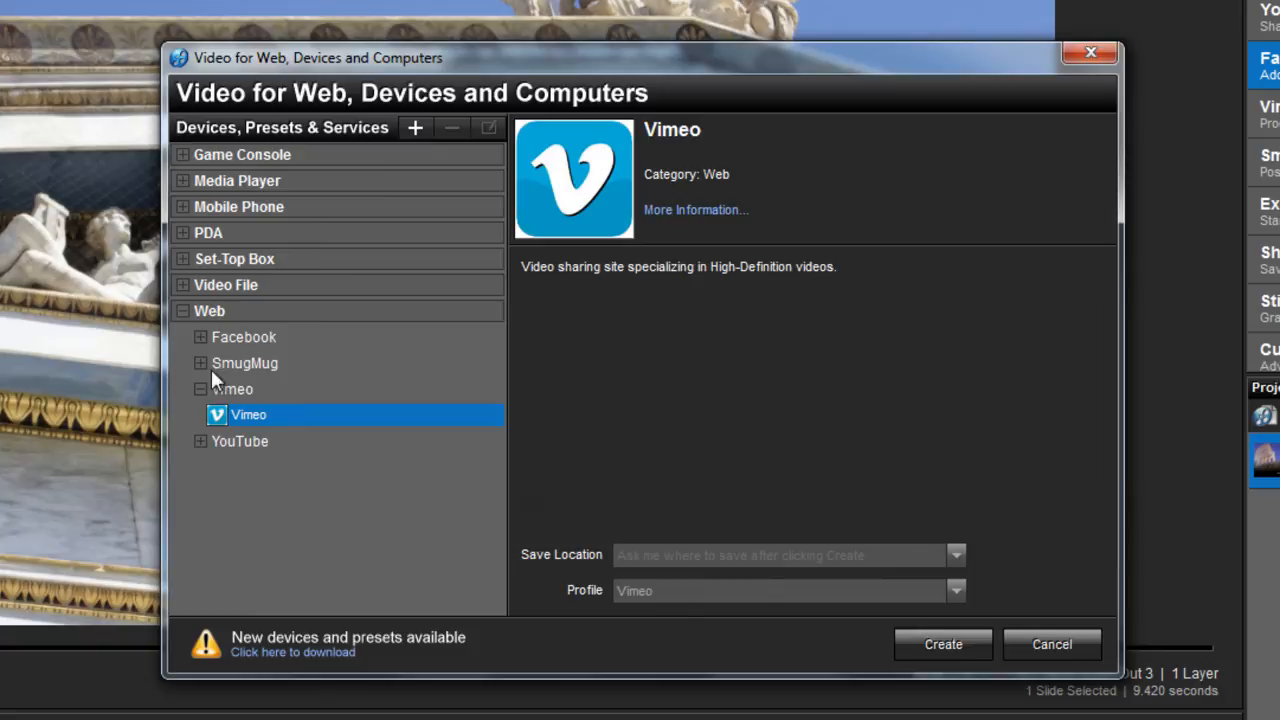
pyautogui.moveTo(188, 324)
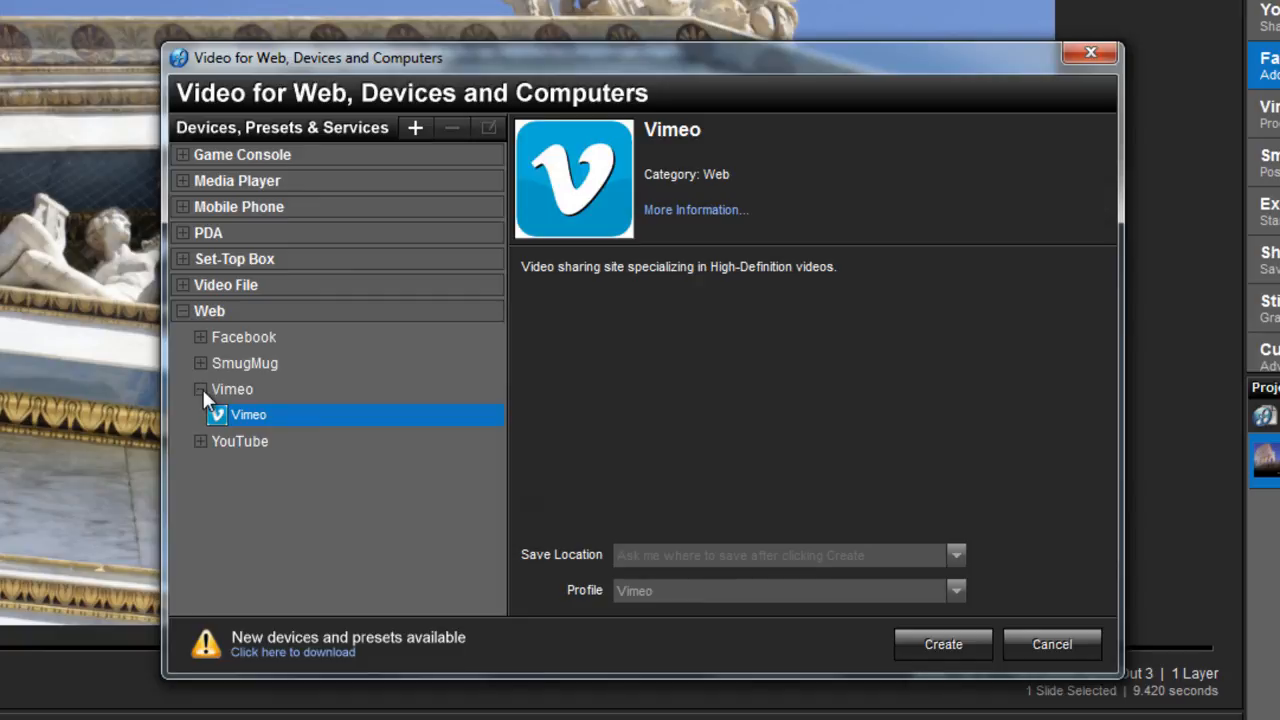
pyautogui.moveTo(248, 426)
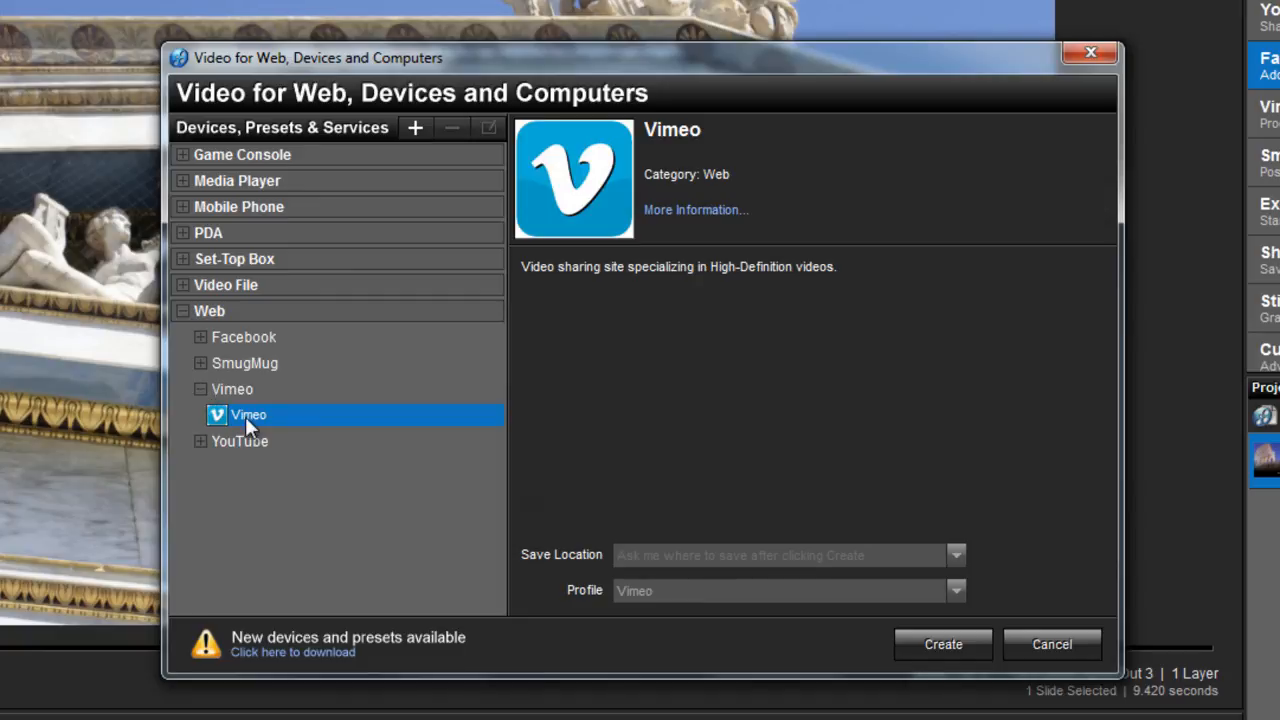
pyautogui.moveTo(944, 646)
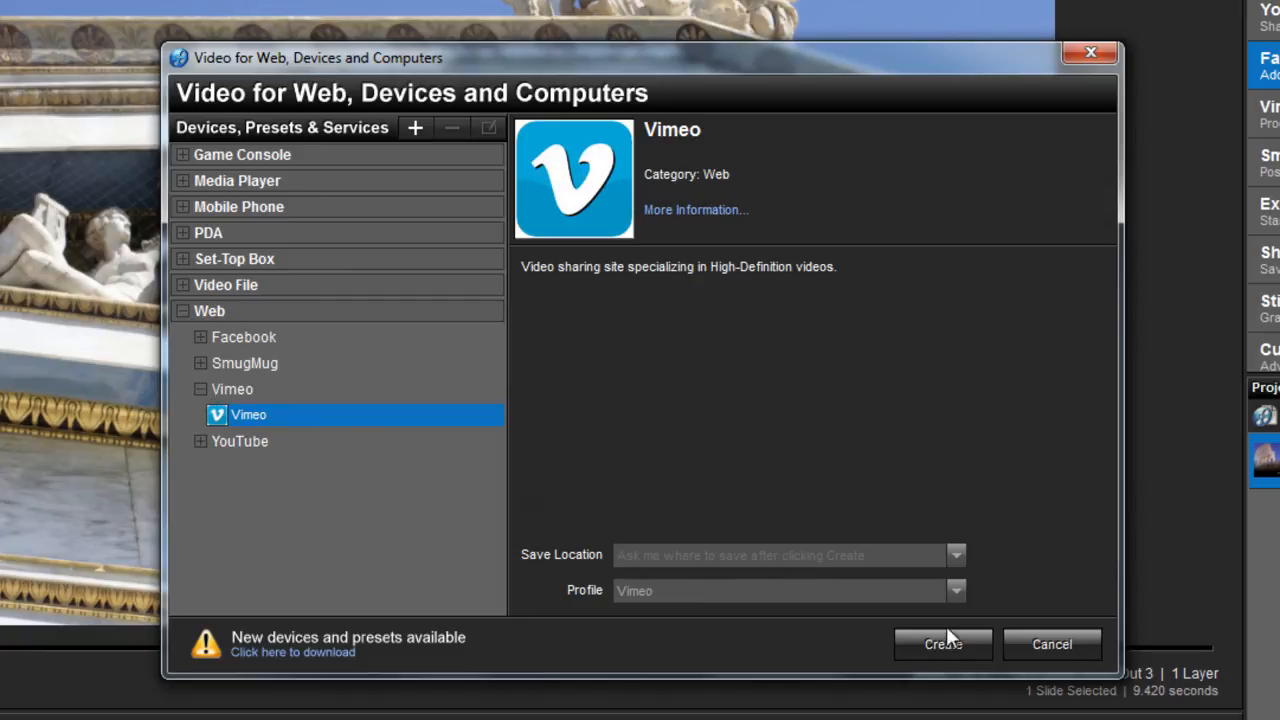
pyautogui.click(942, 644)
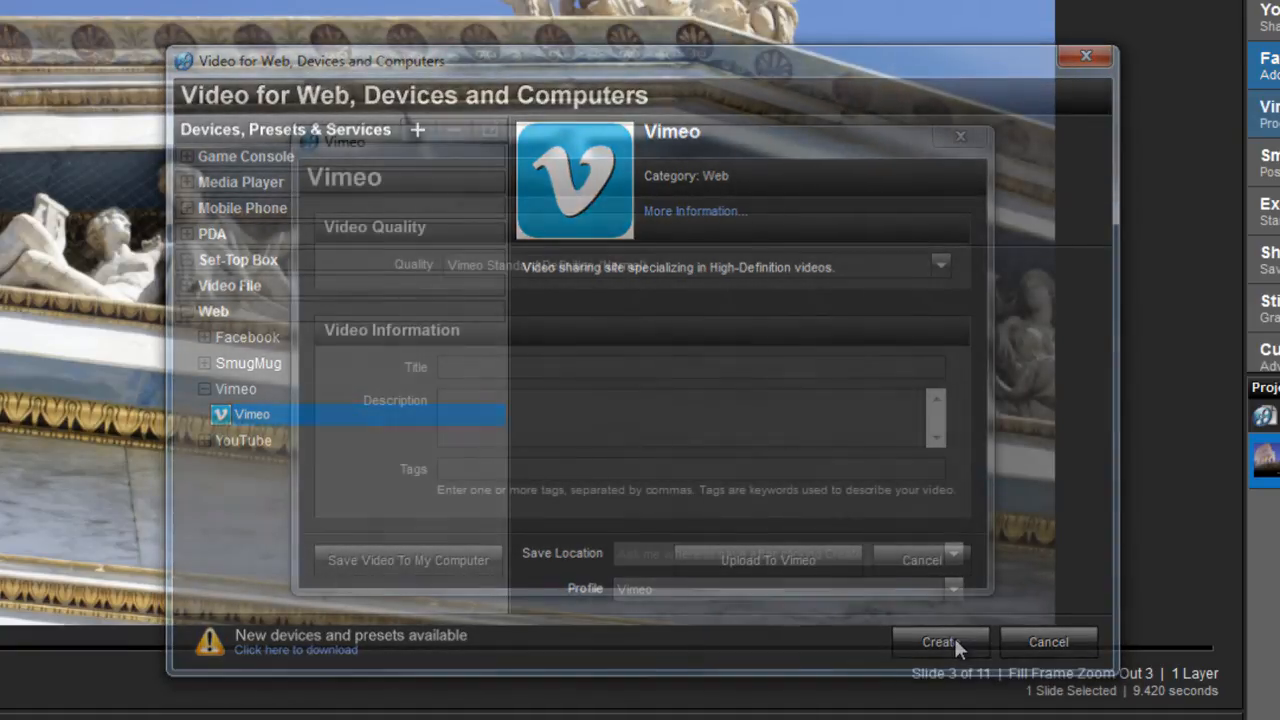
# Keep Vimeo Standard Definition (Normal) quality and upload to Vimeo, reaching the login page.
pyautogui.click(940, 642)
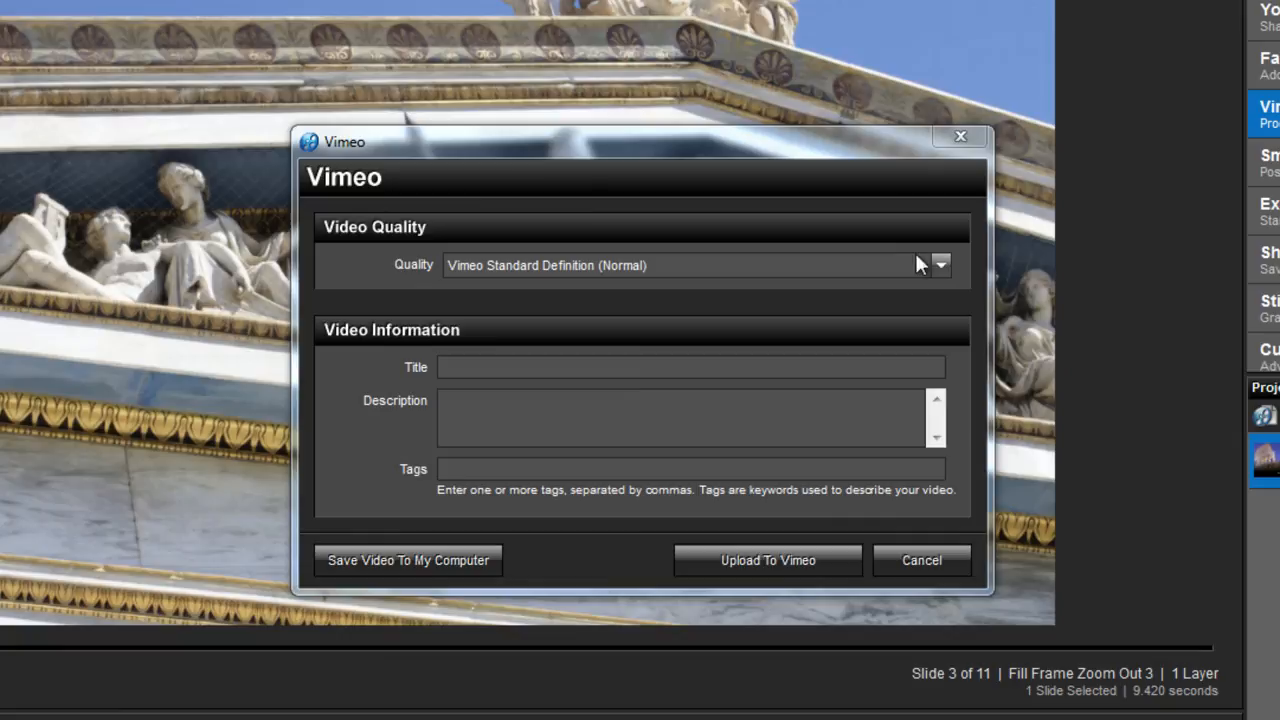
pyautogui.click(940, 264)
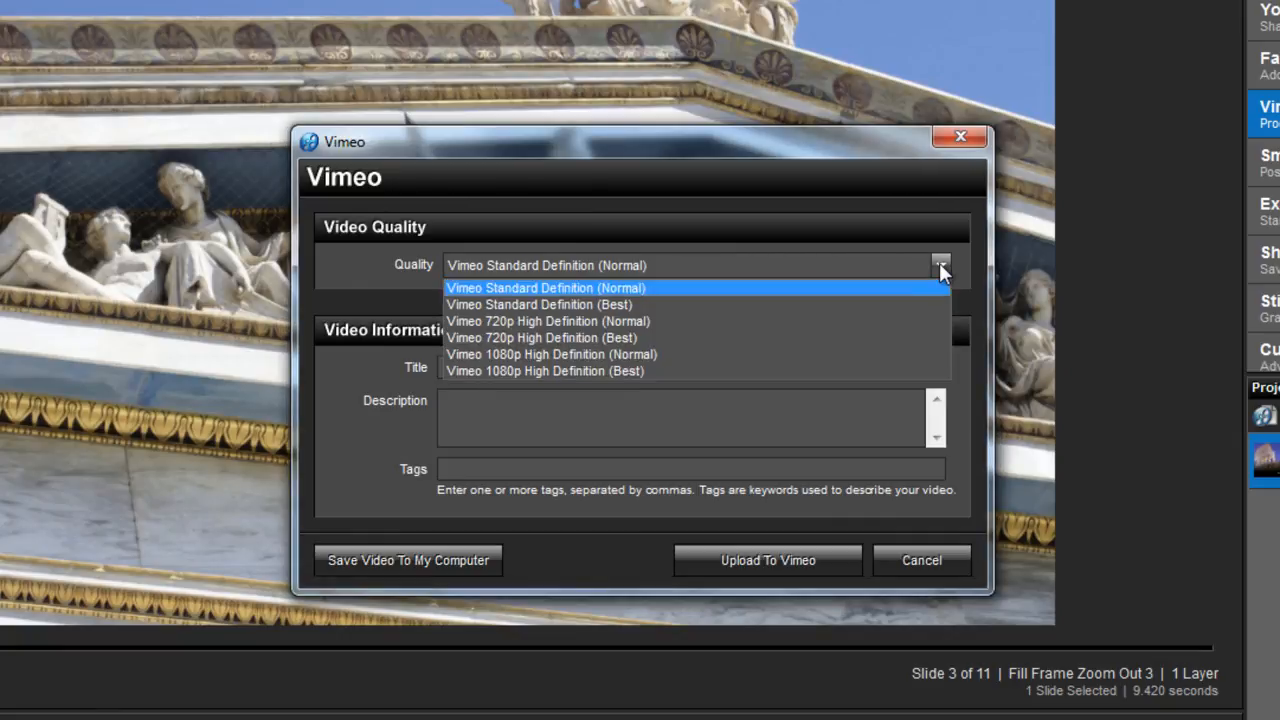
pyautogui.click(690, 368)
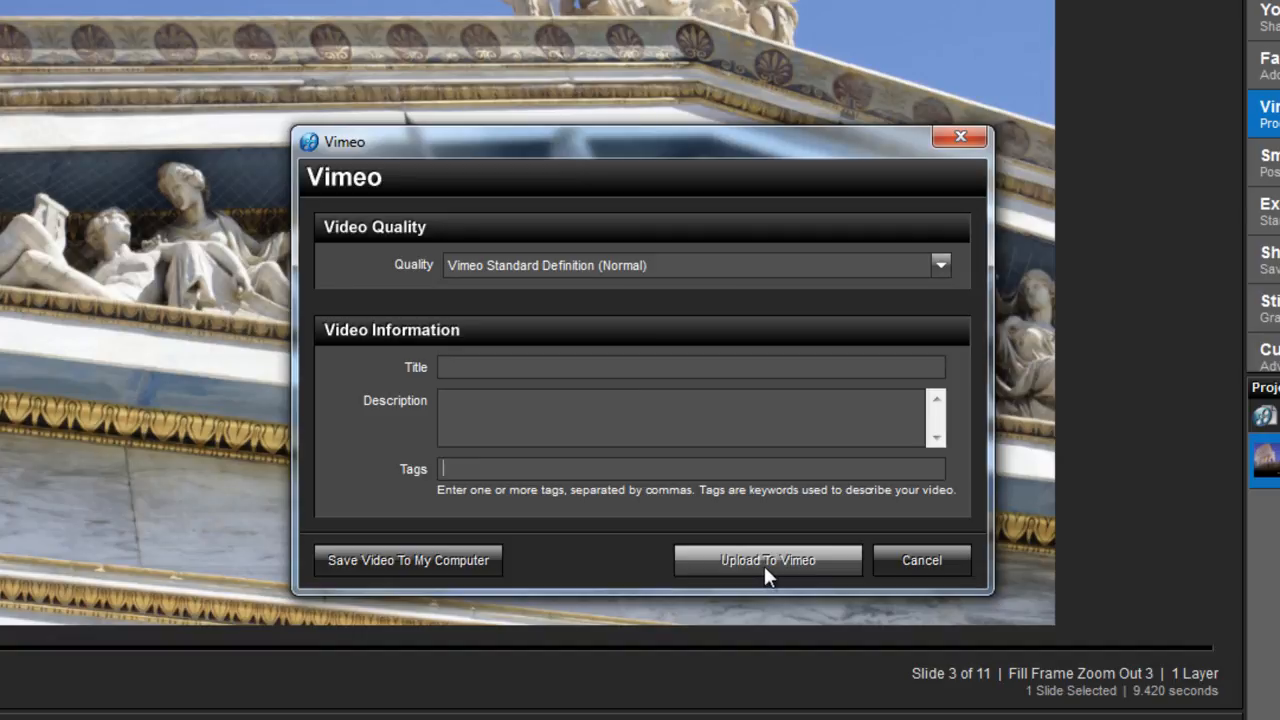
pyautogui.click(768, 560)
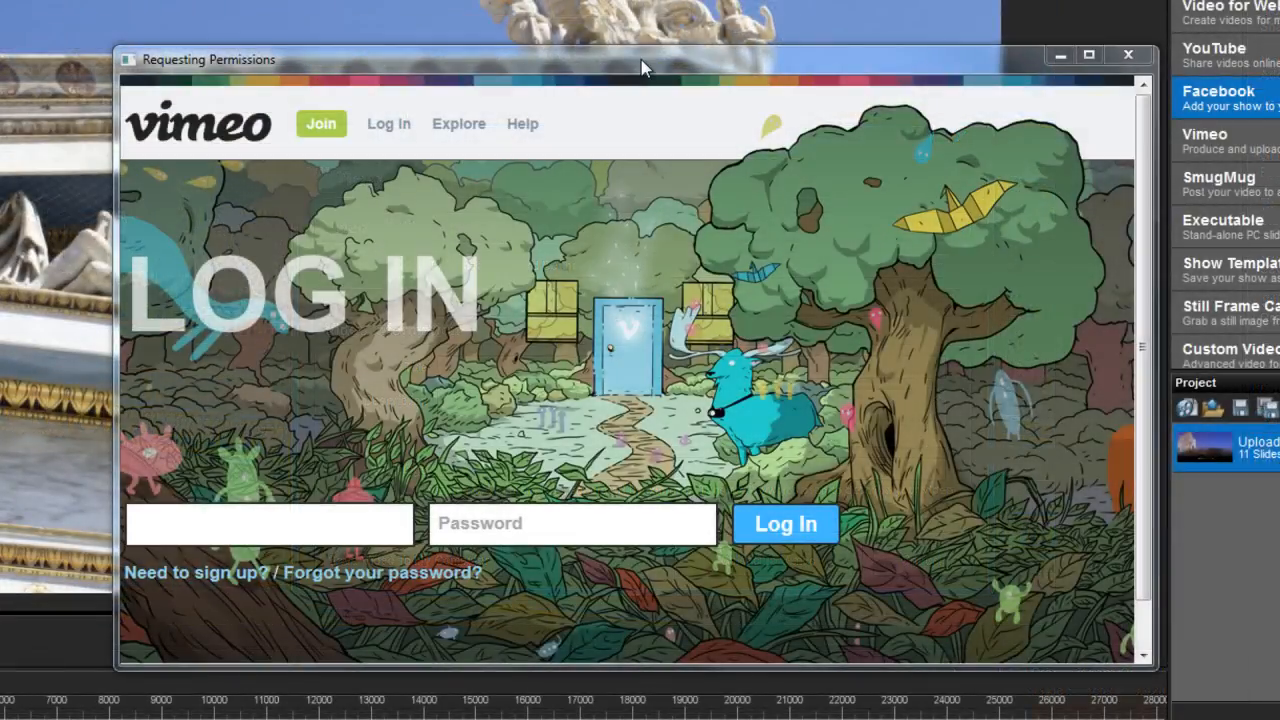